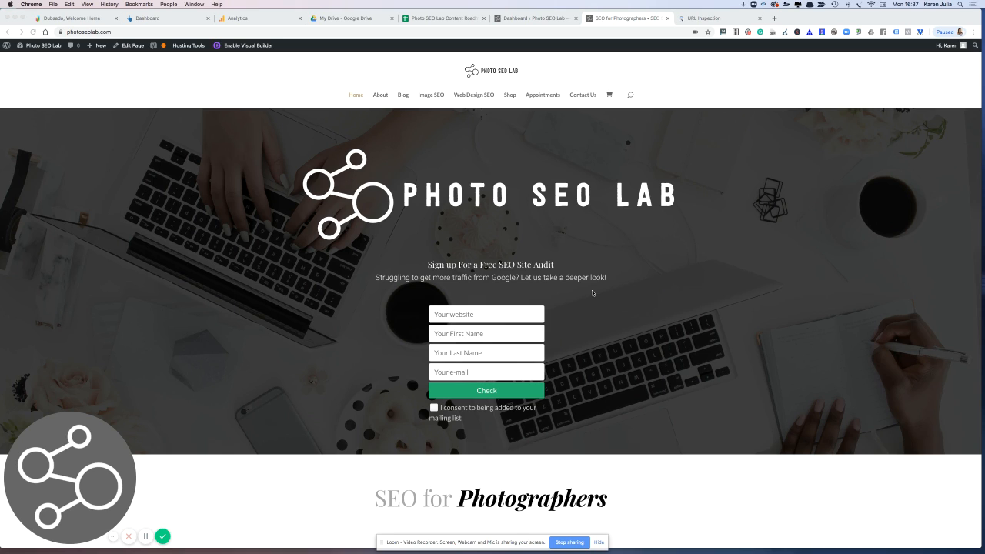
mouse_move(645, 206)
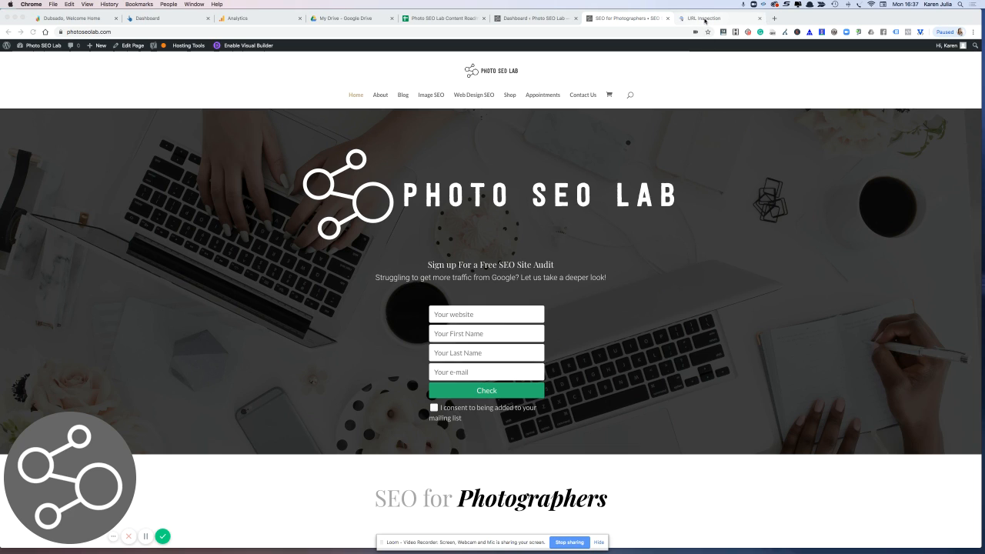
View the tested page's crawled HTML from the homepage live test in URL Inspection.
left_click(702, 19)
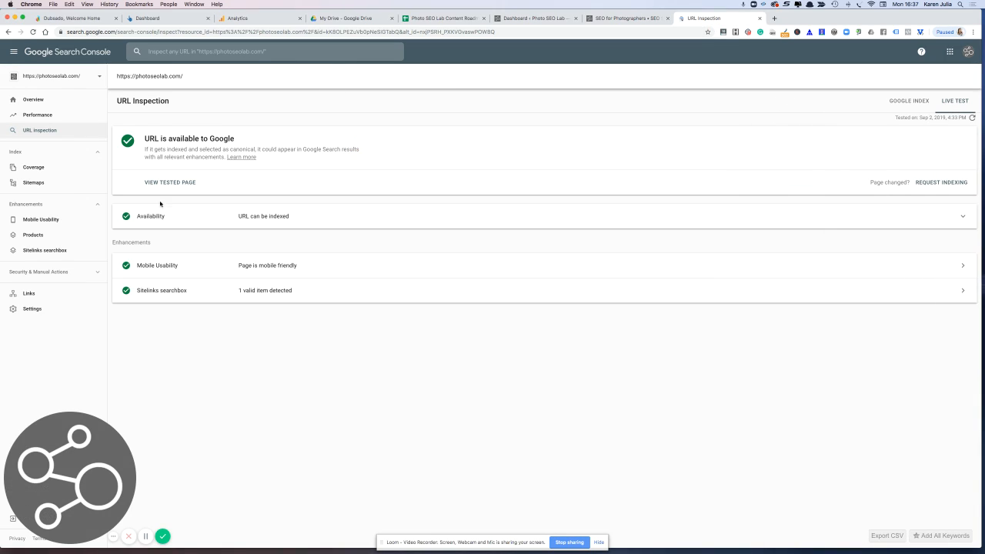
mouse_move(249, 145)
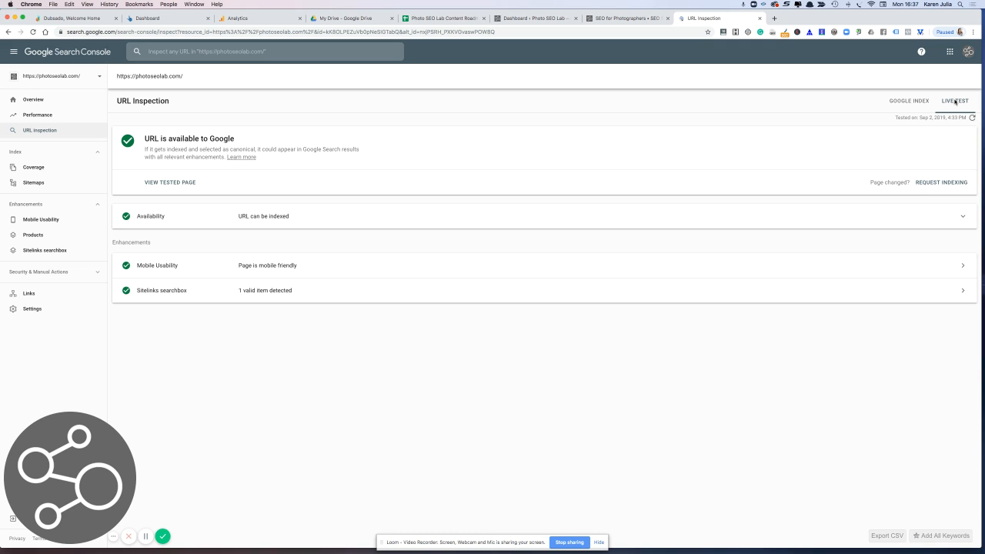
mouse_move(871, 129)
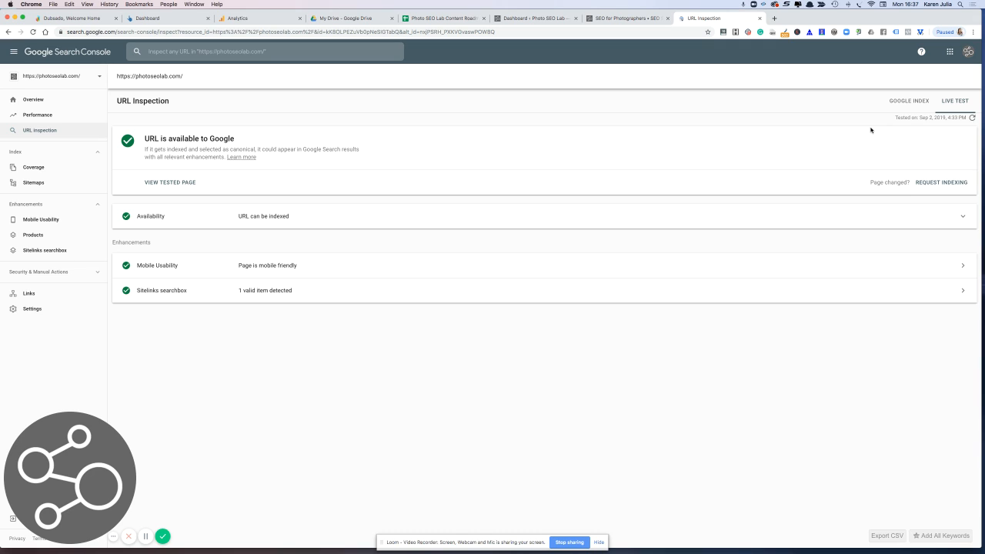
mouse_move(188, 181)
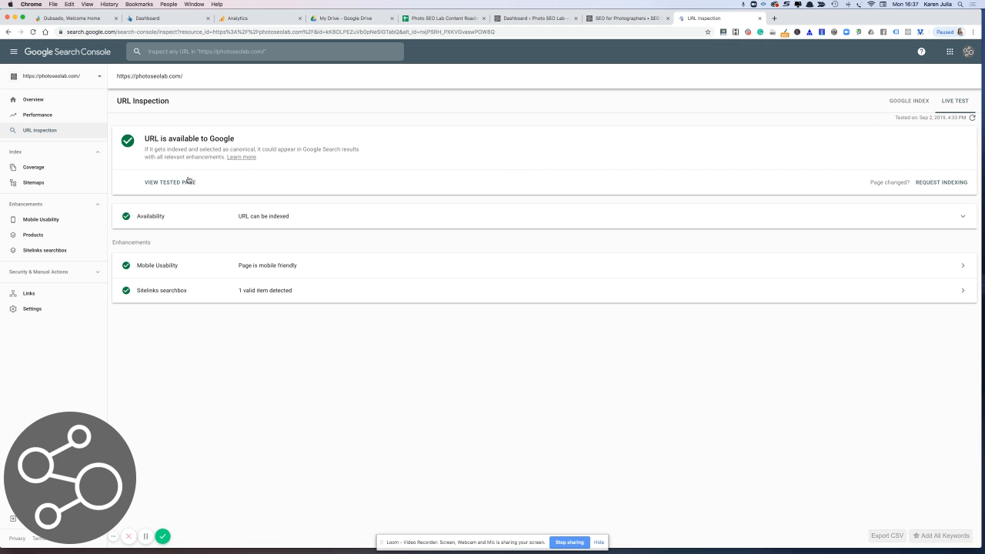
left_click(169, 181)
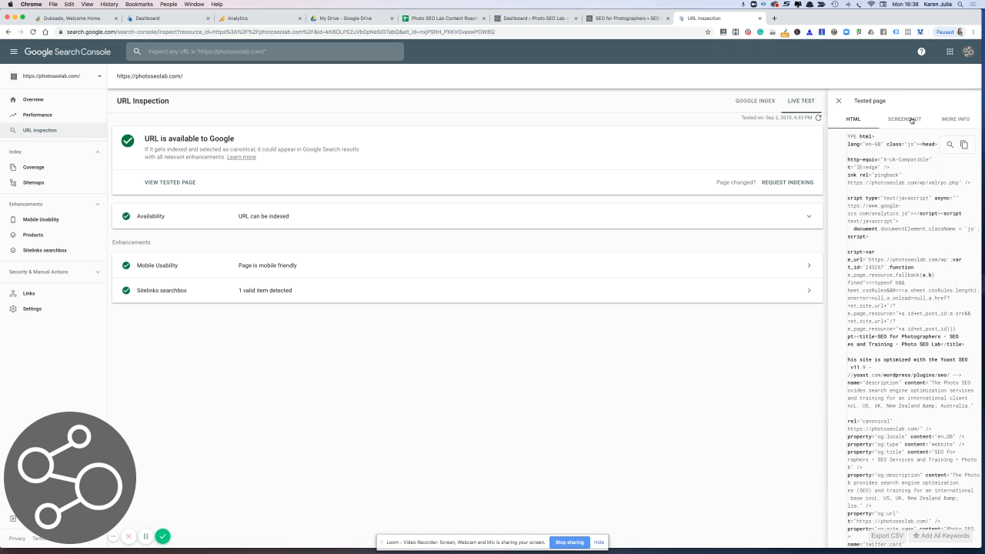
Review the live test's rendered screenshot down past the SEO Services section.
left_click(903, 119)
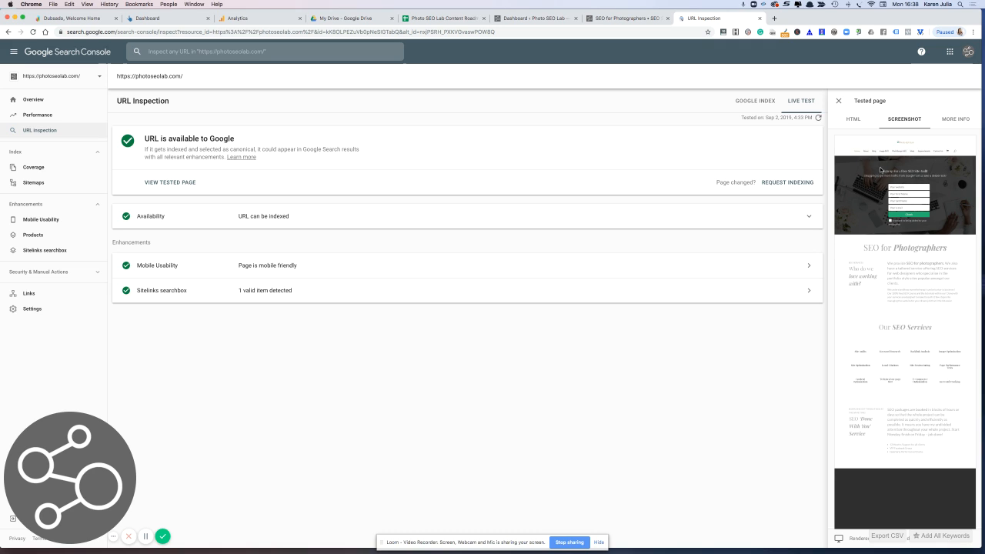
mouse_move(871, 183)
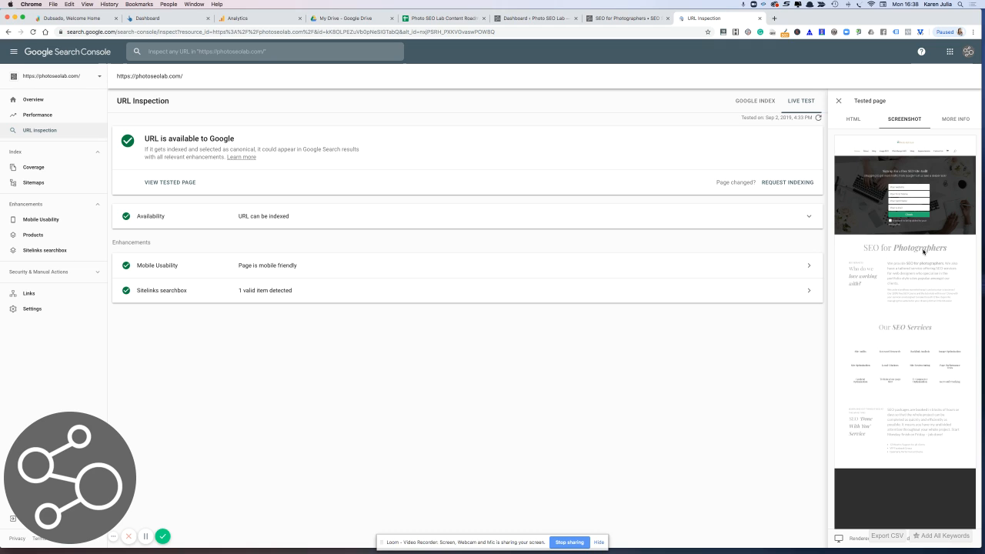
mouse_move(883, 289)
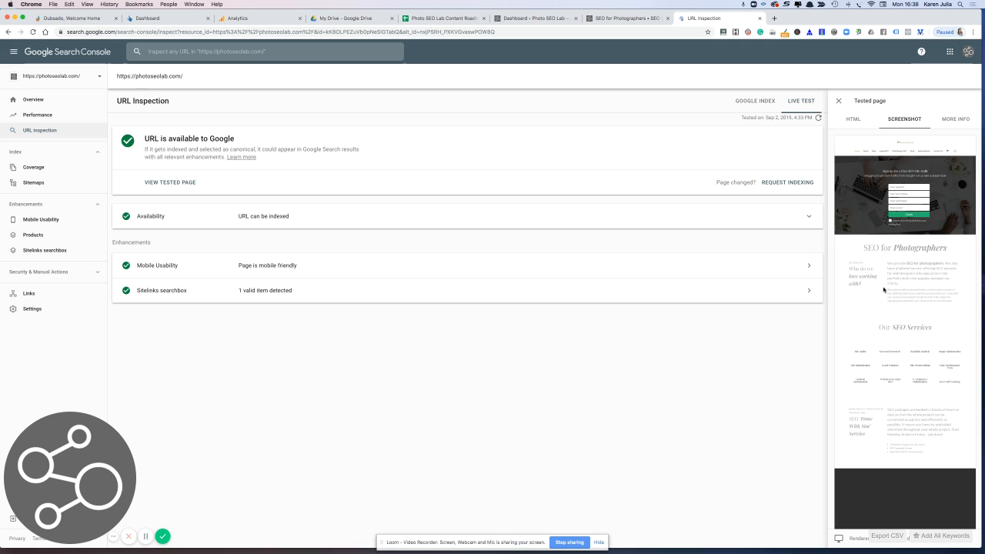
mouse_move(886, 328)
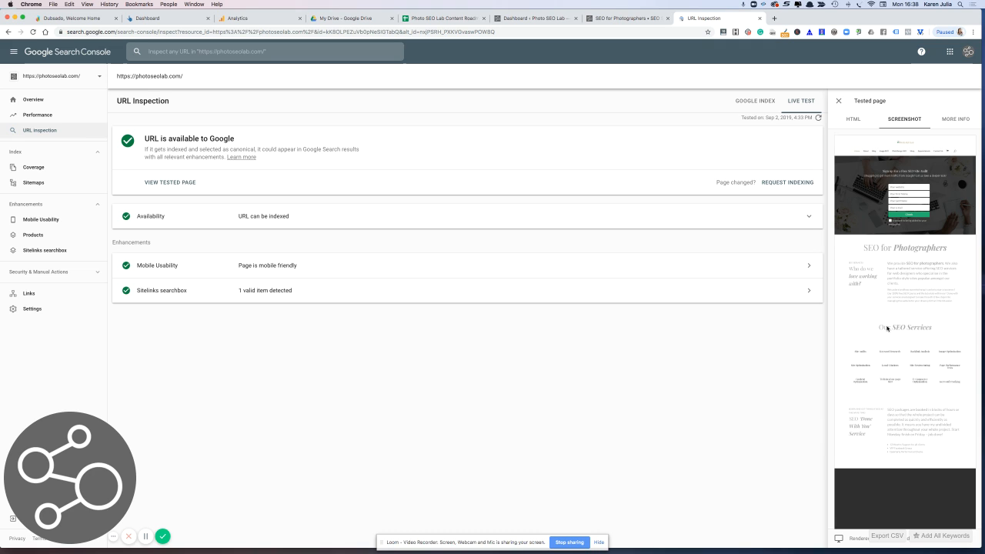
scroll("down", 3)
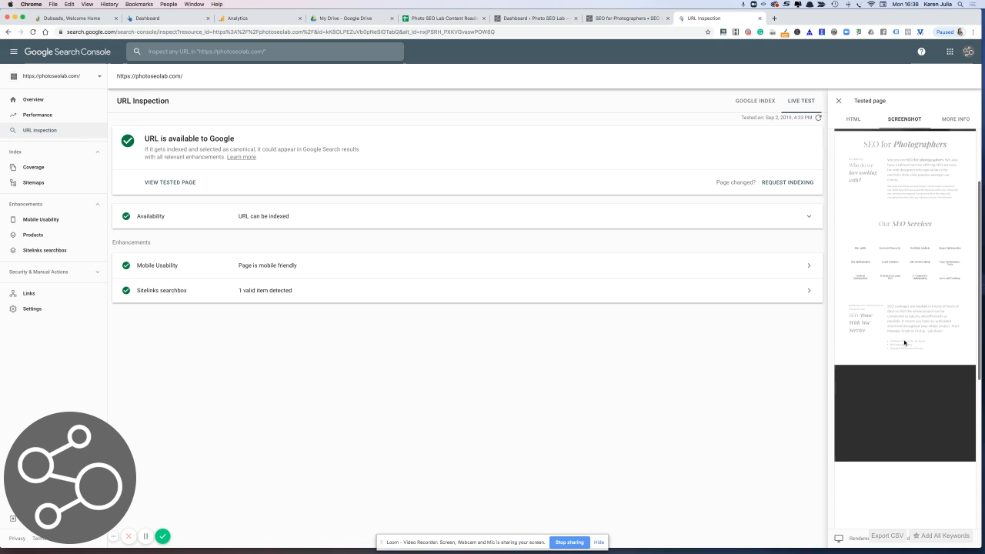
scroll("down", 3)
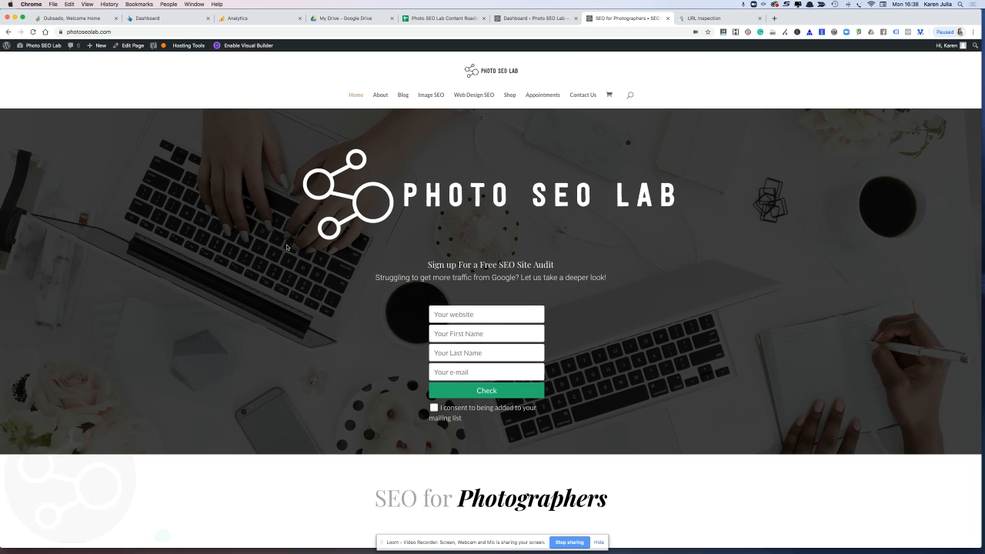
Scroll the live homepage to Our SEO Services, then return to the URL Inspection results.
scroll("down", 3)
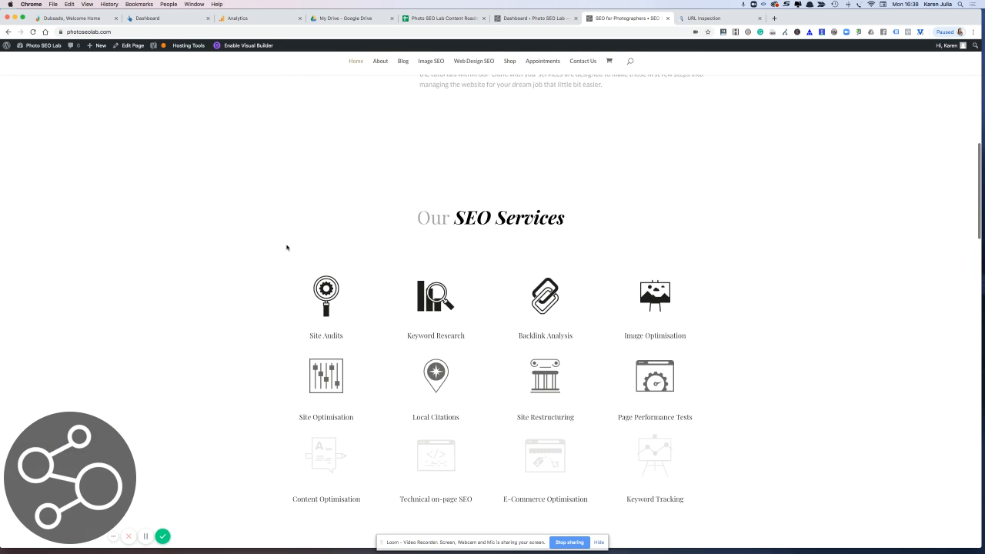
scroll("down", 3)
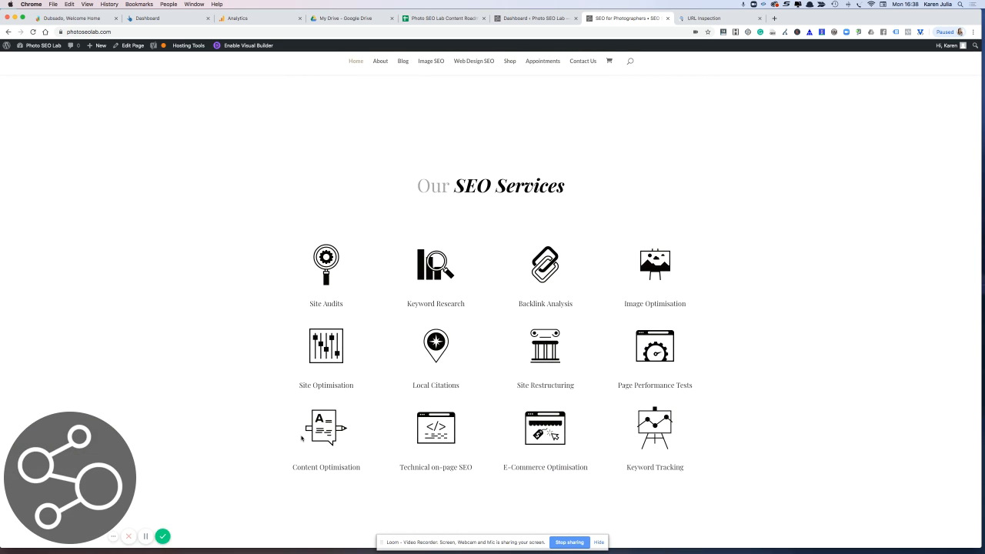
mouse_move(372, 276)
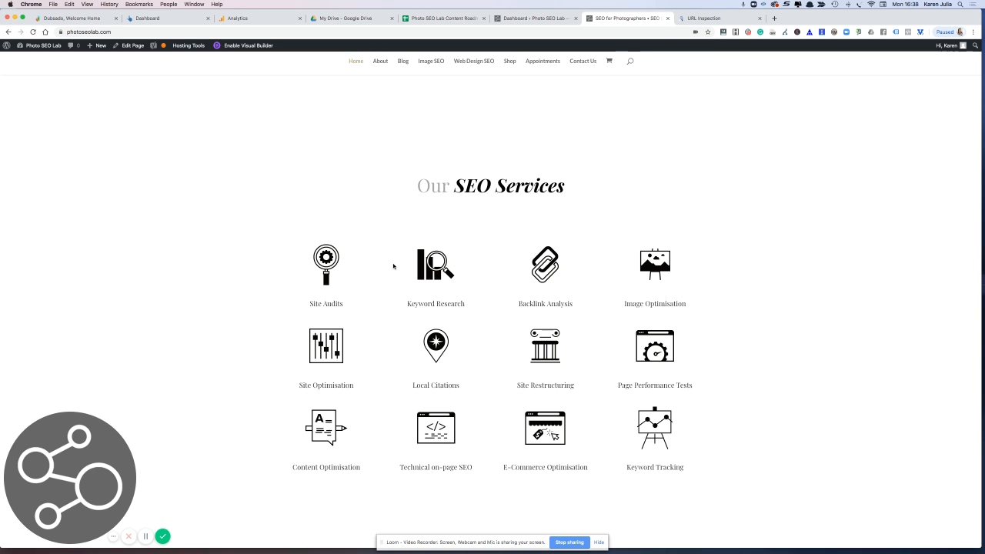
mouse_move(400, 200)
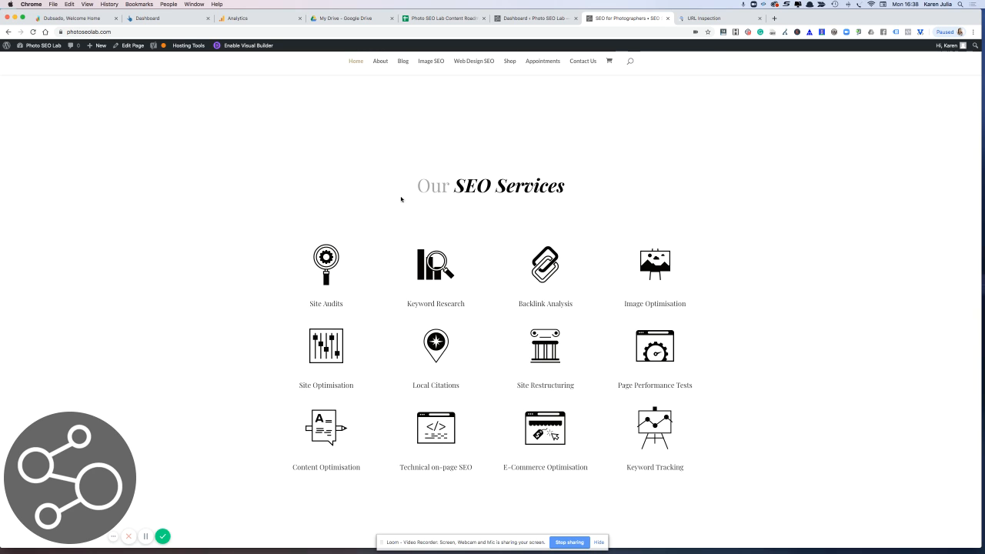
left_click(701, 18)
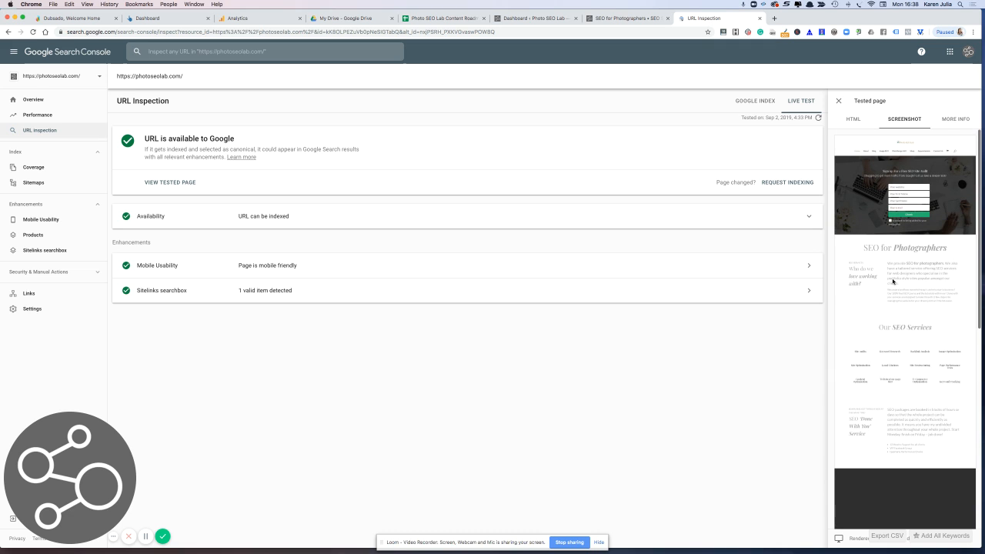
mouse_move(862, 382)
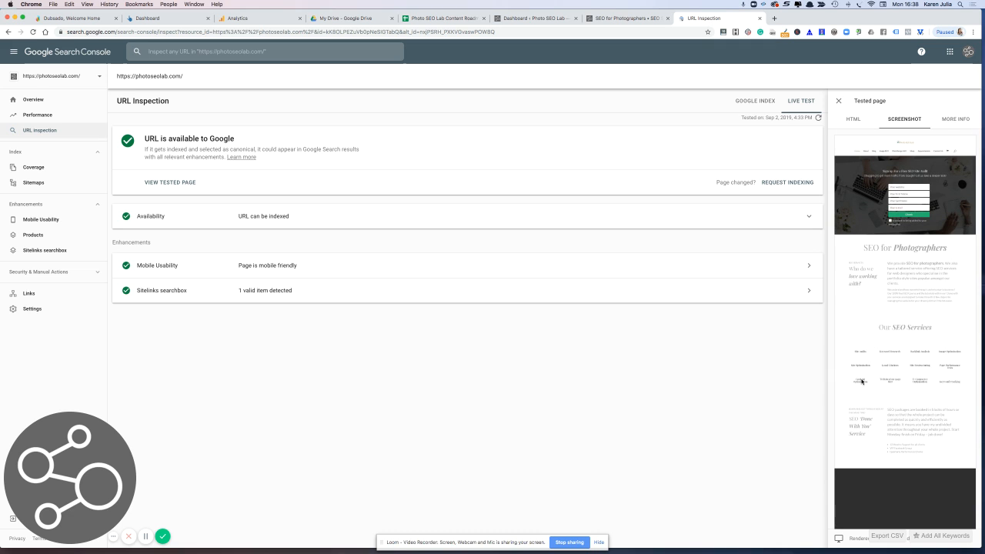
mouse_move(939, 391)
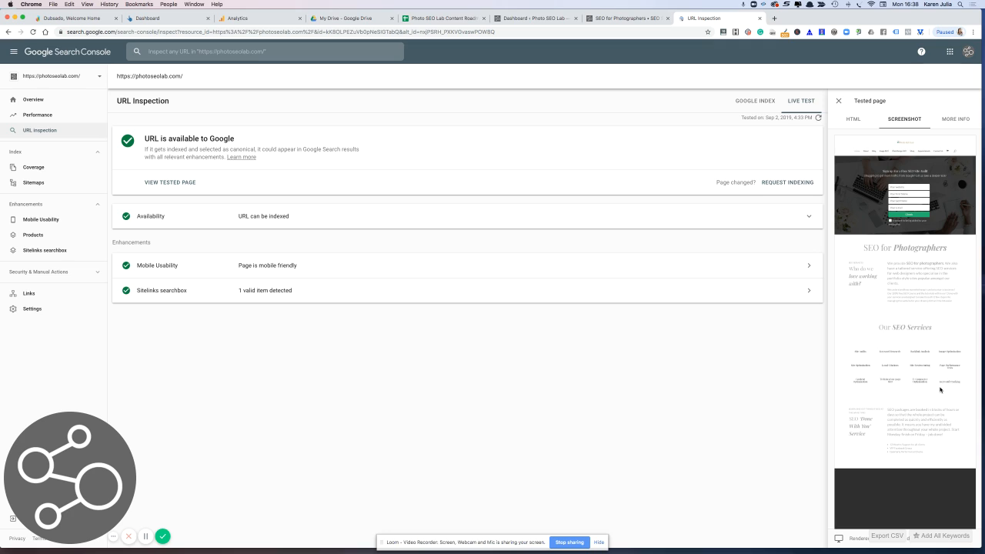
mouse_move(628, 19)
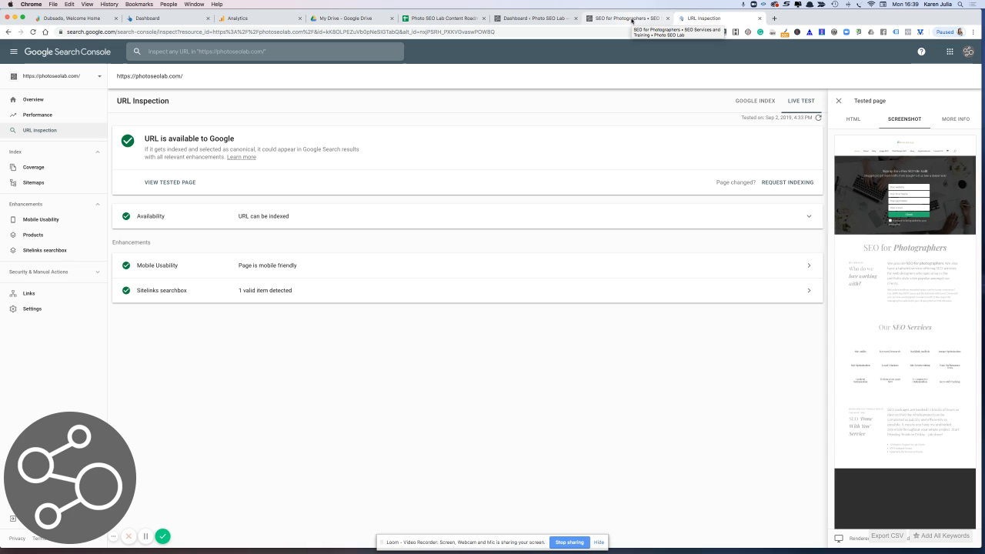
mouse_move(628, 18)
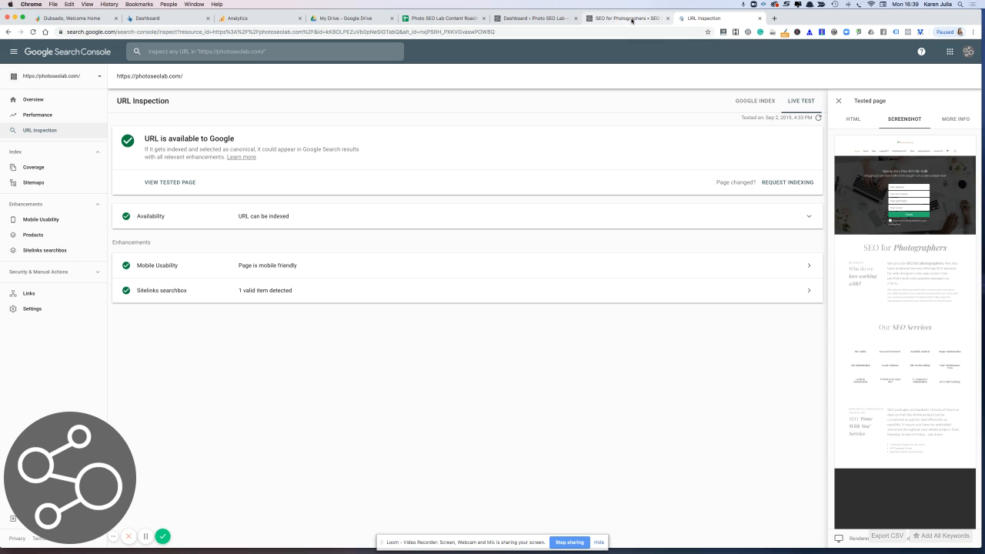
mouse_move(840, 234)
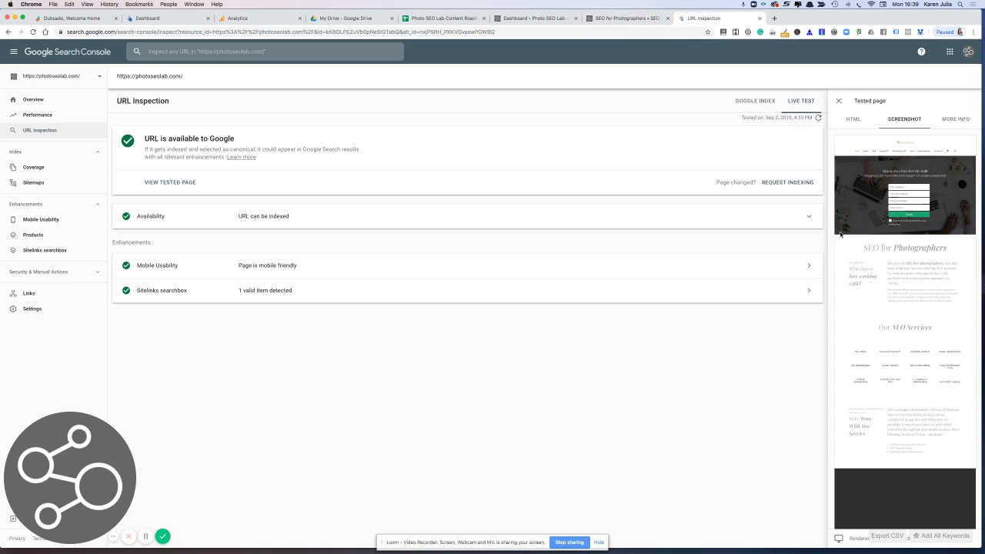
mouse_move(859, 221)
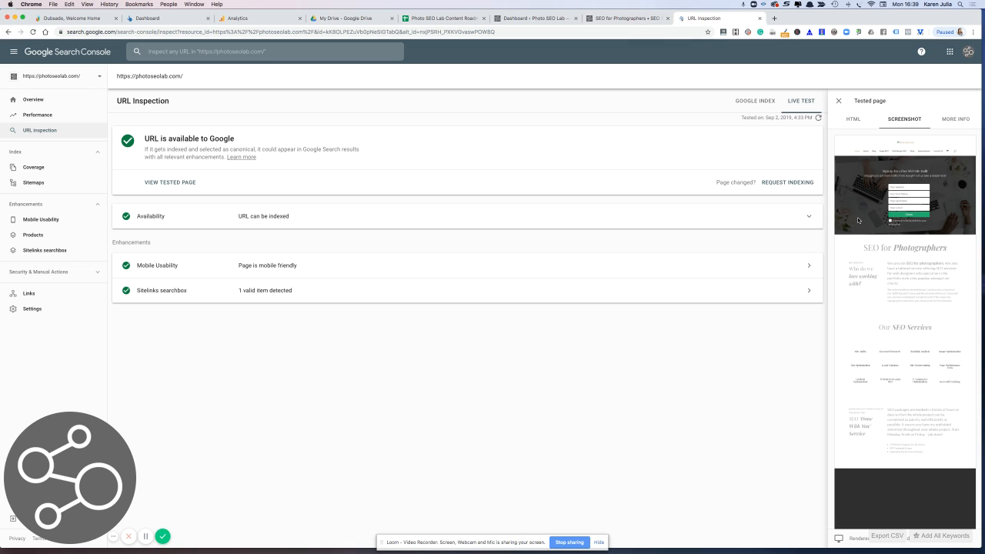
mouse_move(940, 231)
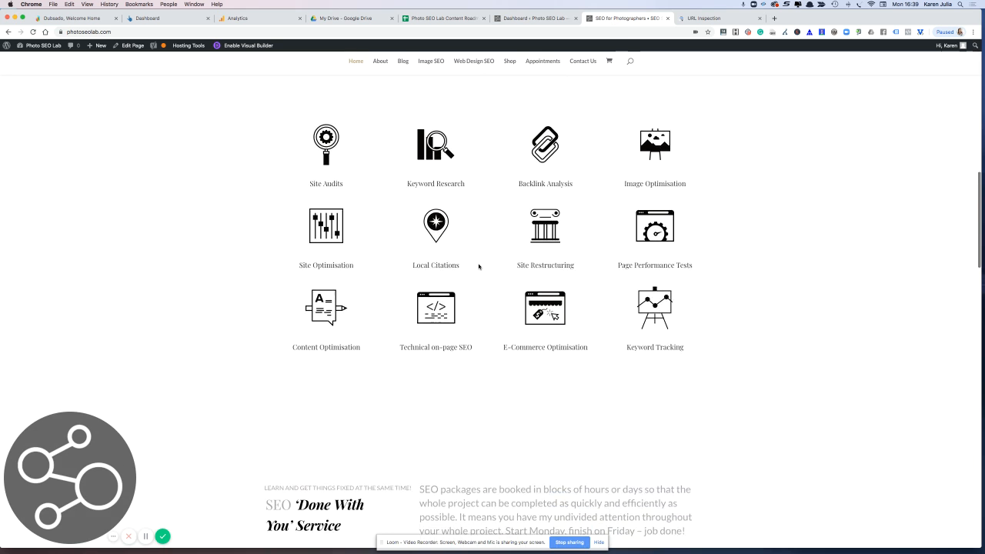
scroll("down", 3)
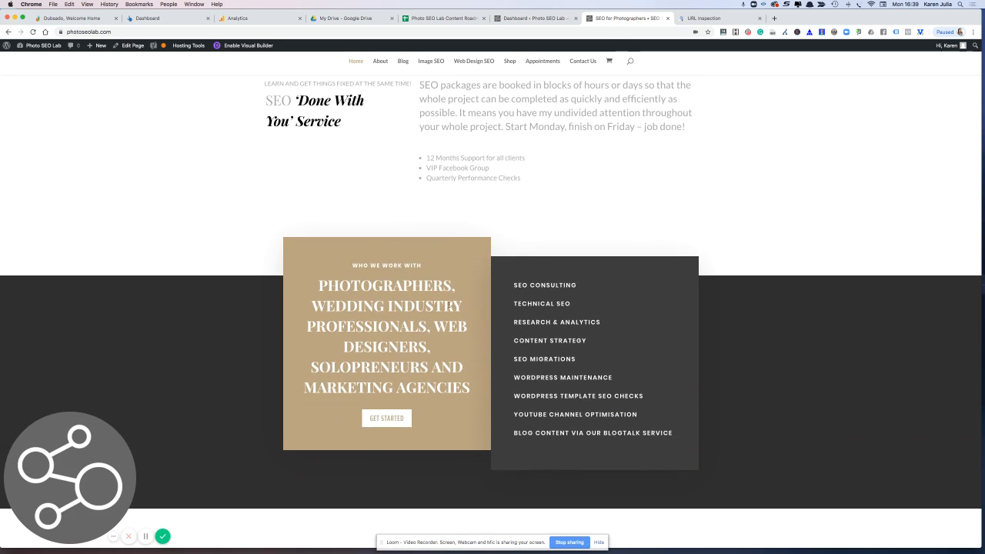
left_click(702, 18)
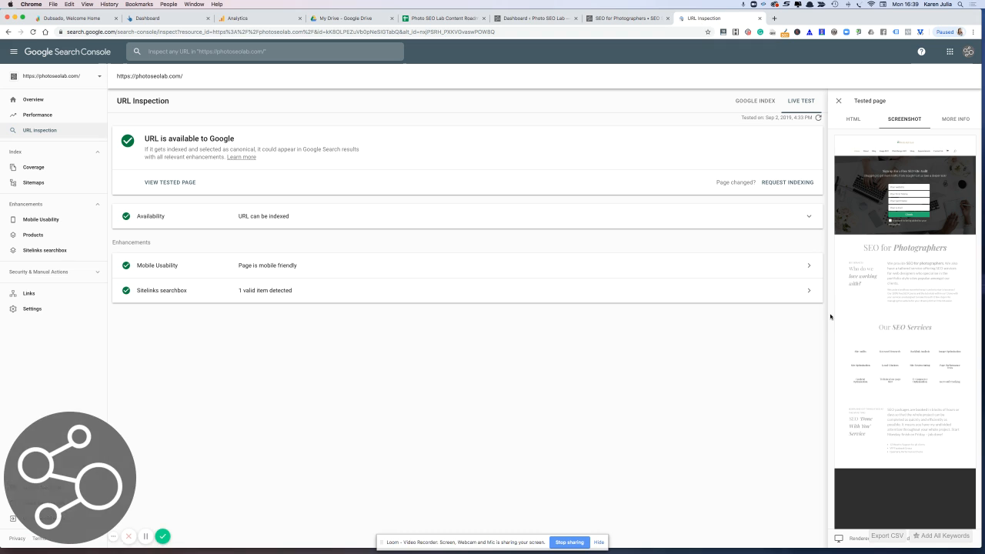
scroll("down", 3)
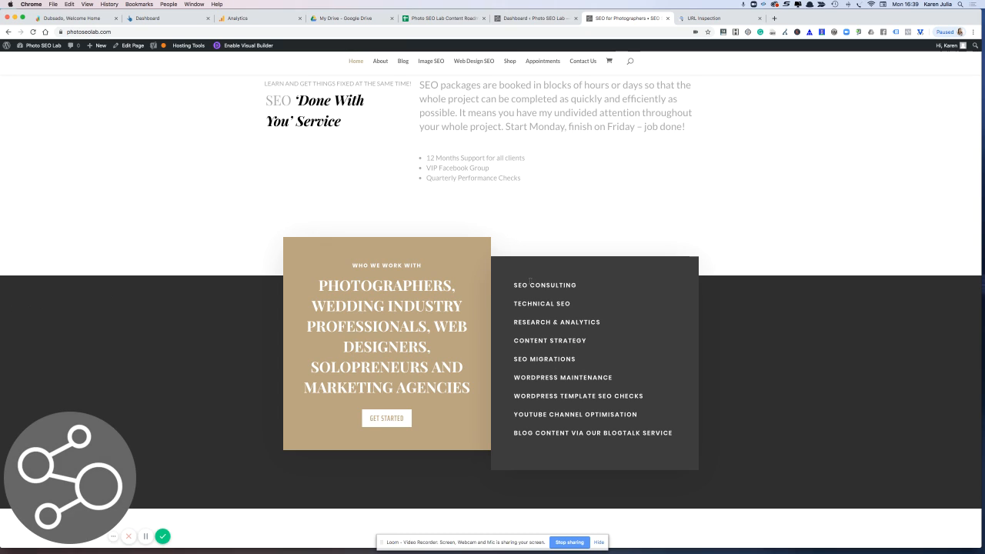
mouse_move(540, 409)
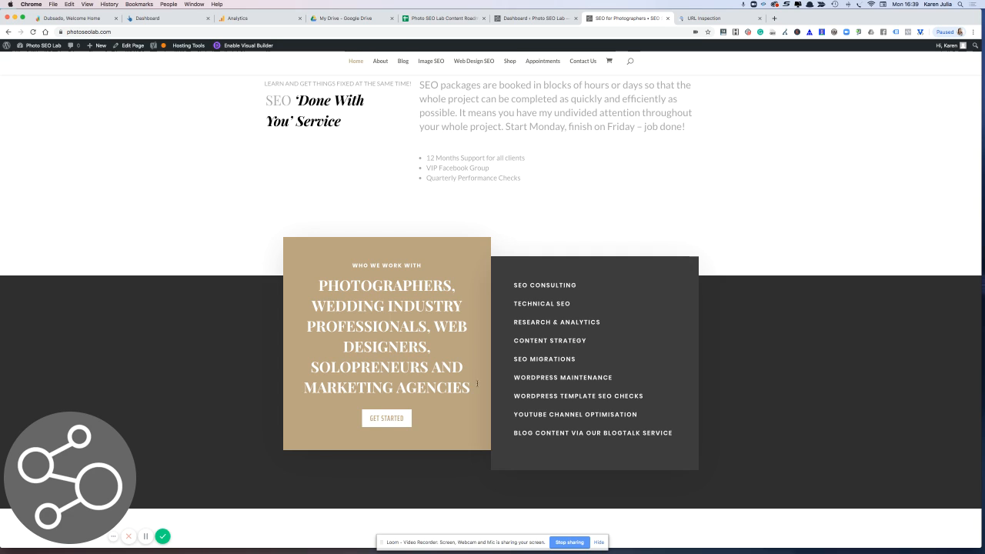
mouse_move(501, 377)
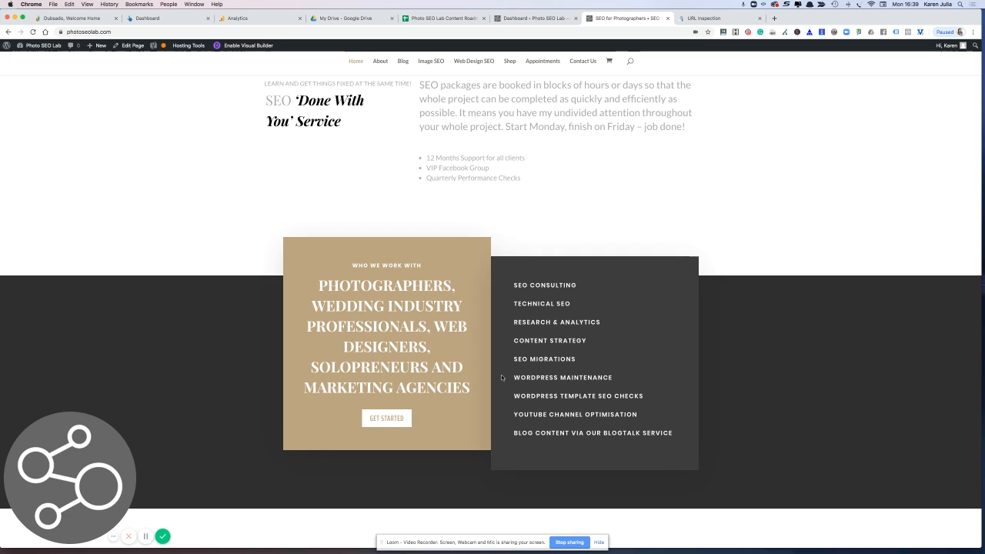
scroll("down", 3)
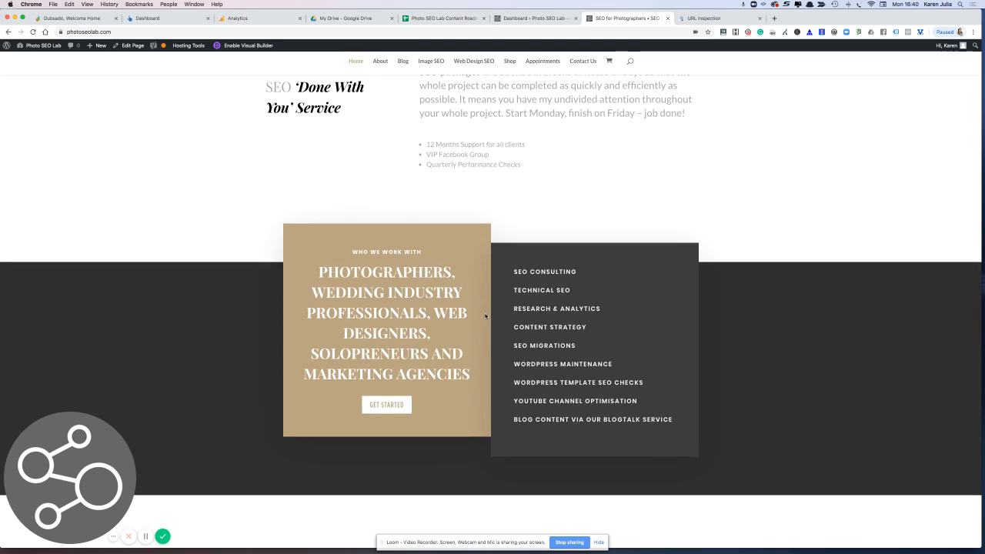
scroll("down", 3)
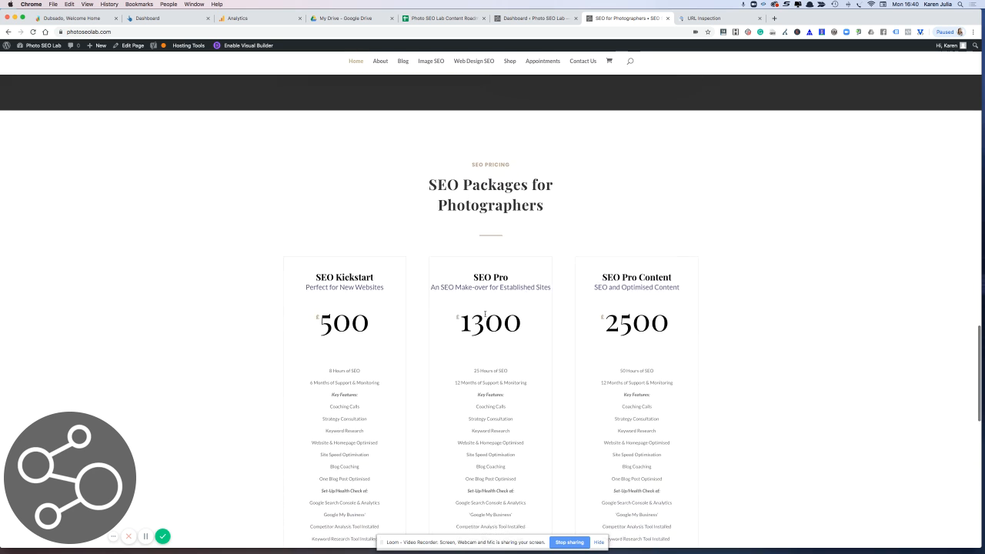
scroll("down", 3)
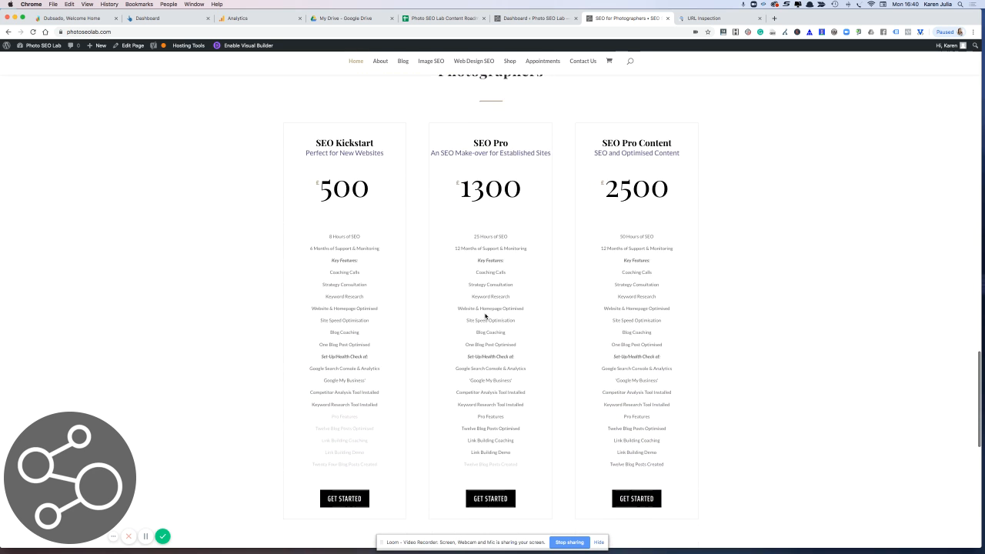
scroll("down", 3)
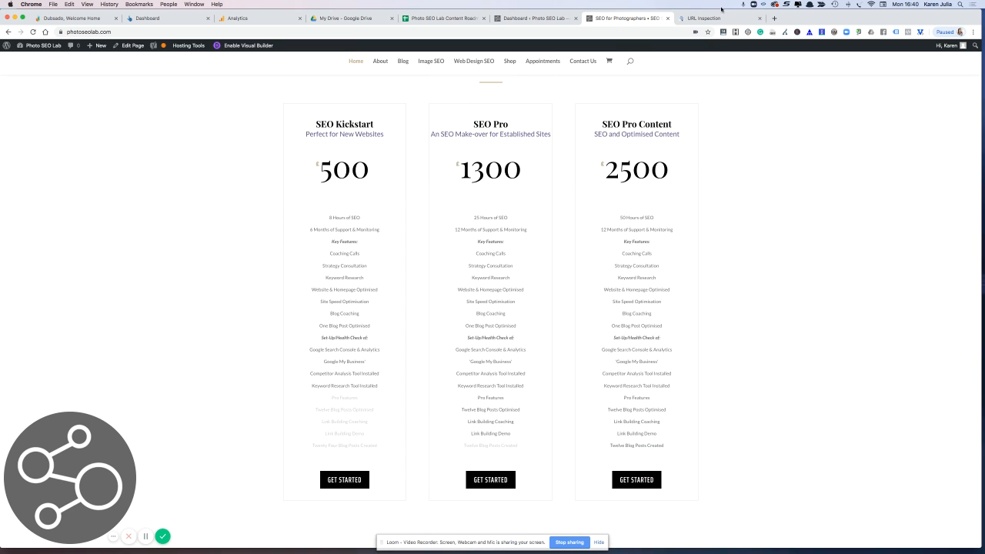
left_click(706, 19)
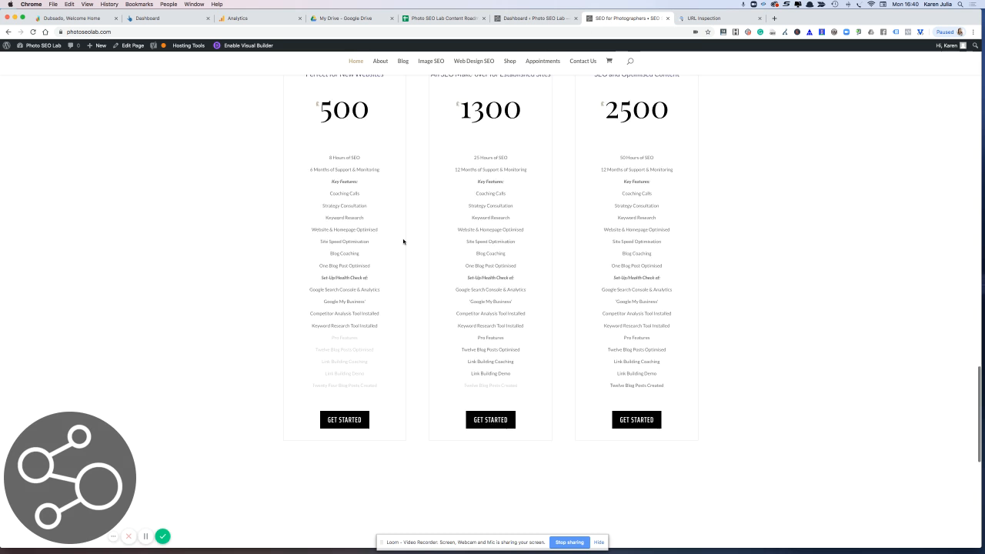
scroll("down", 3)
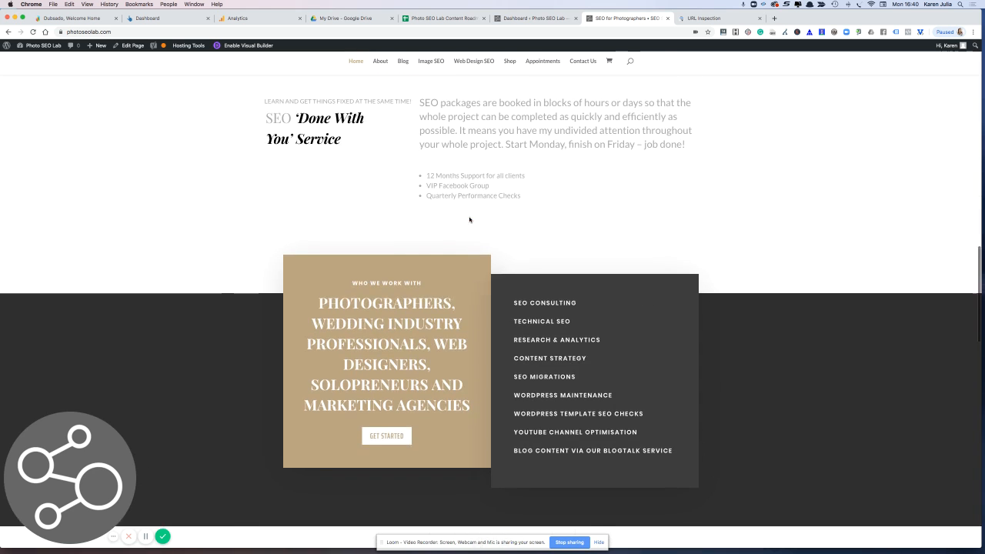
scroll("down", 3)
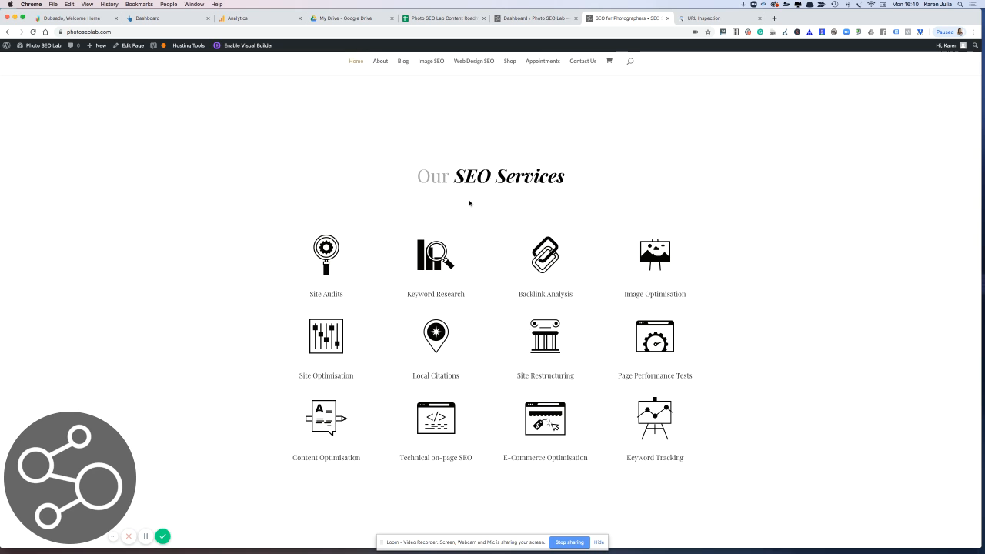
scroll("up", 3)
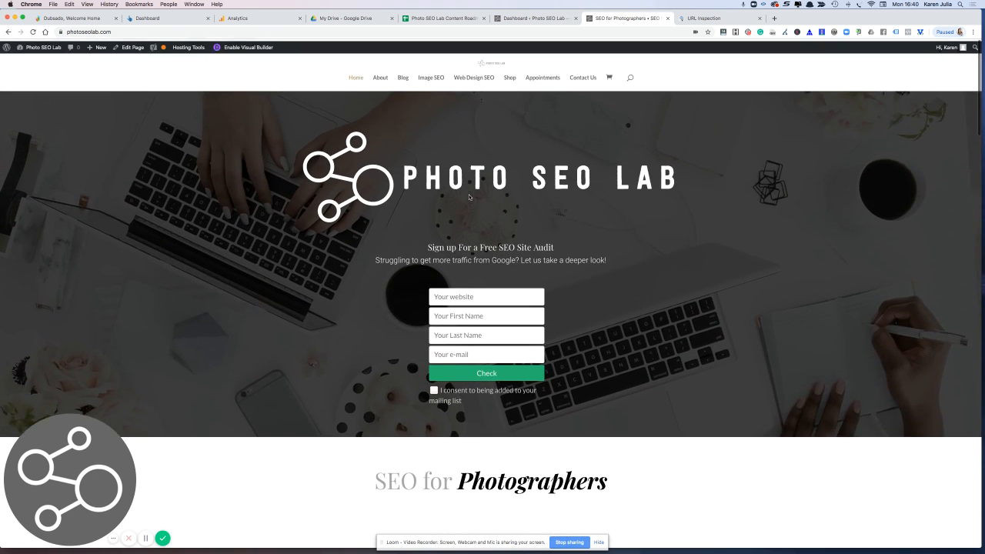
scroll("down", 3)
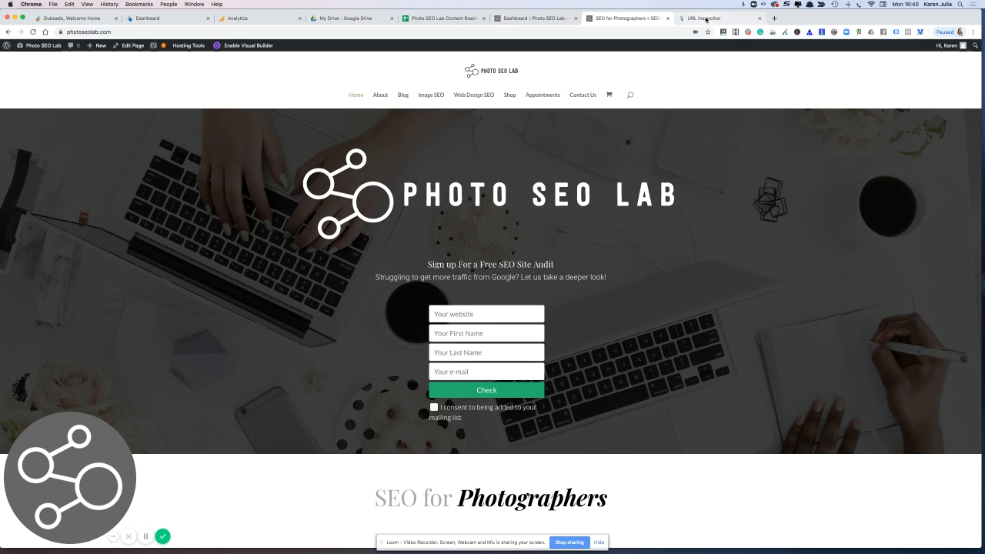
Show the live test's tested-page screenshot in the URL Inspection results.
left_click(706, 18)
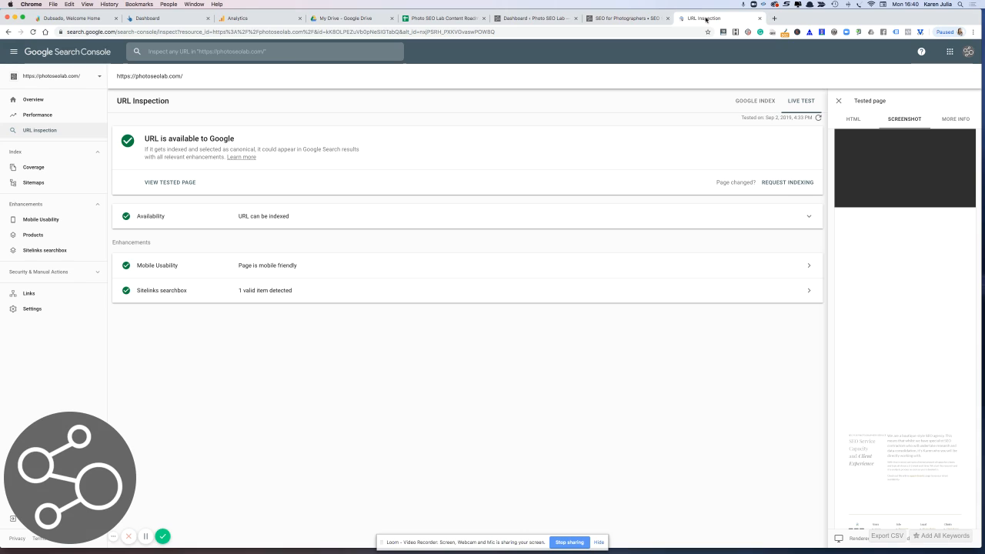
mouse_move(115, 111)
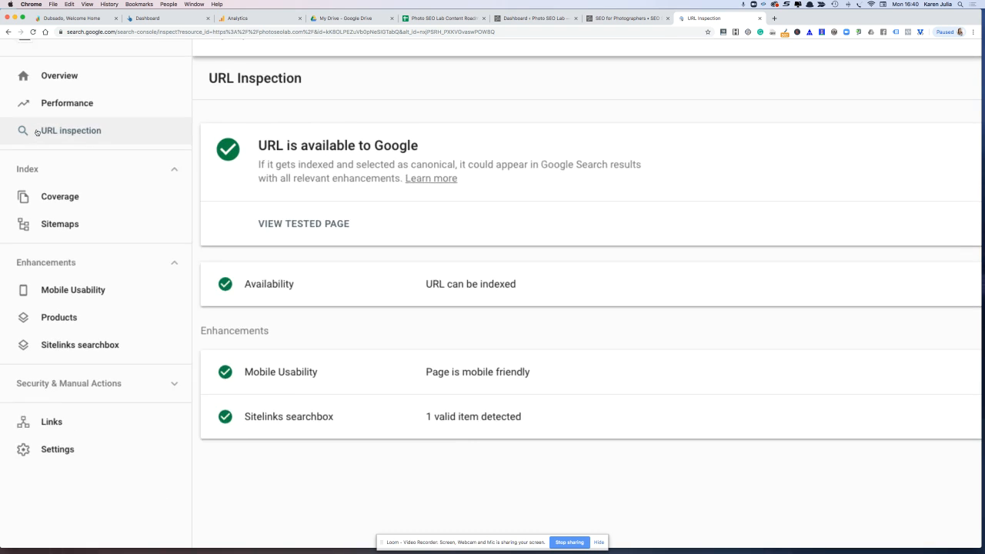
left_click(303, 223)
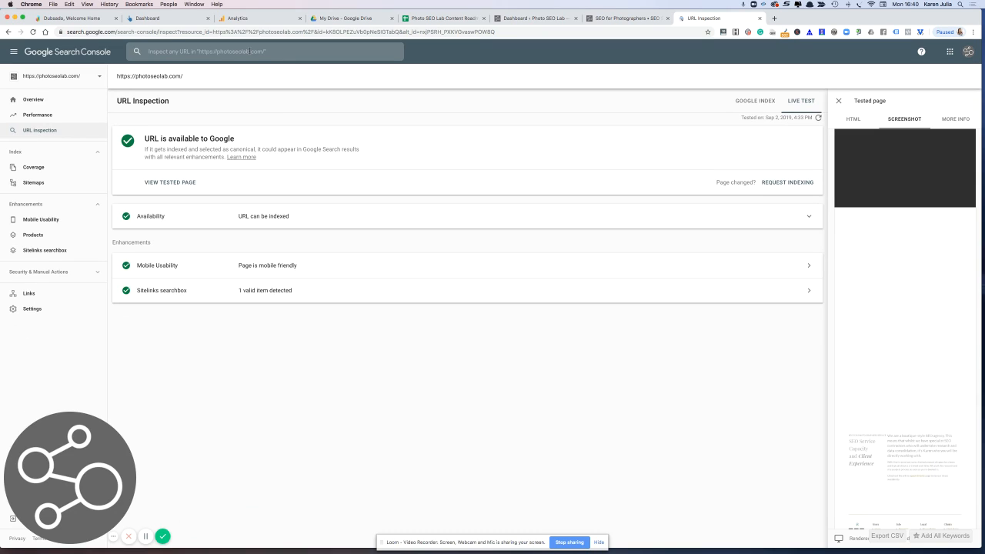
mouse_move(684, 117)
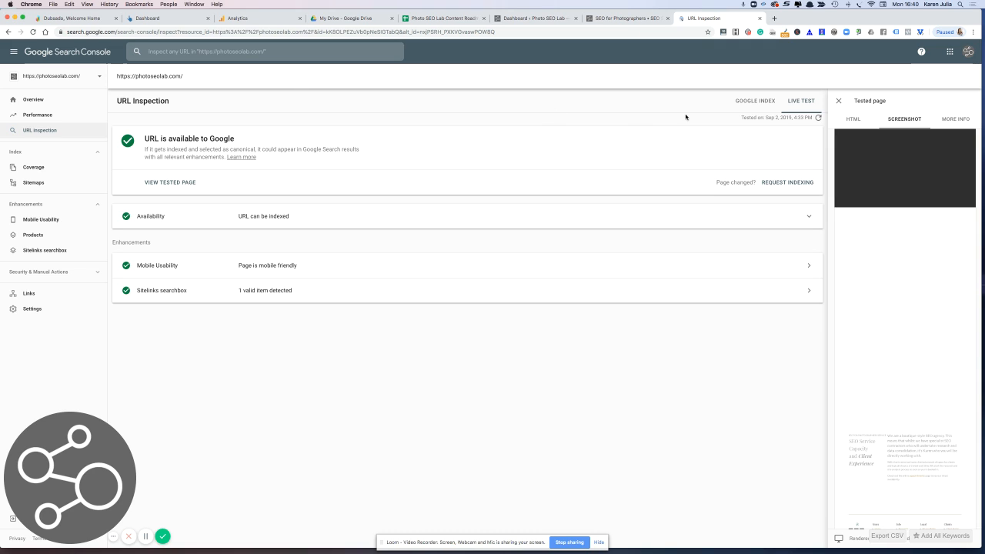
mouse_move(798, 103)
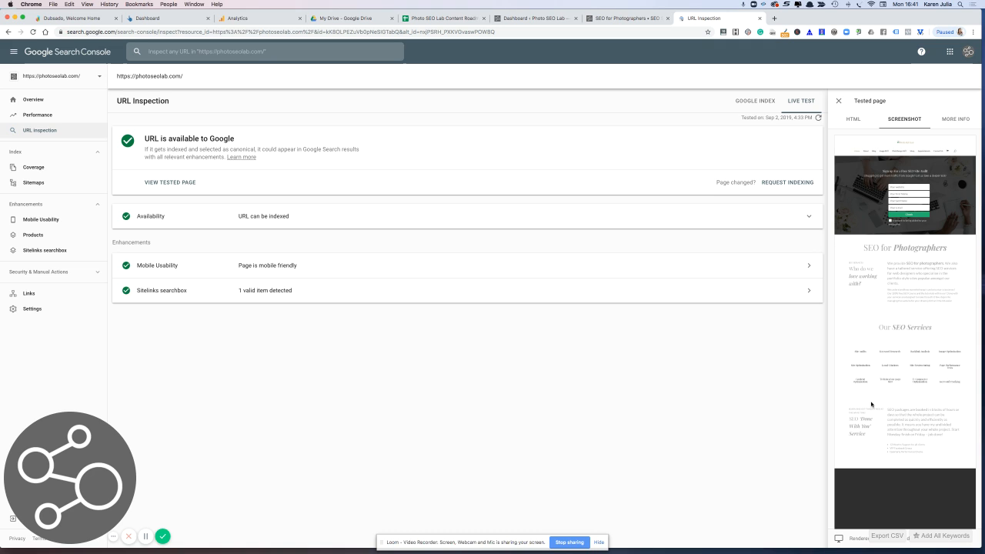
scroll("down", 3)
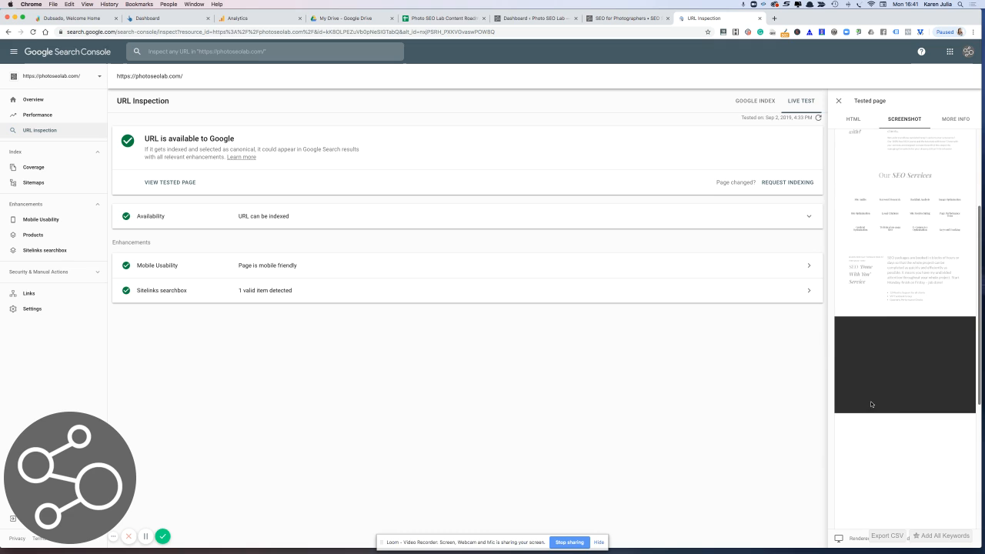
mouse_move(926, 357)
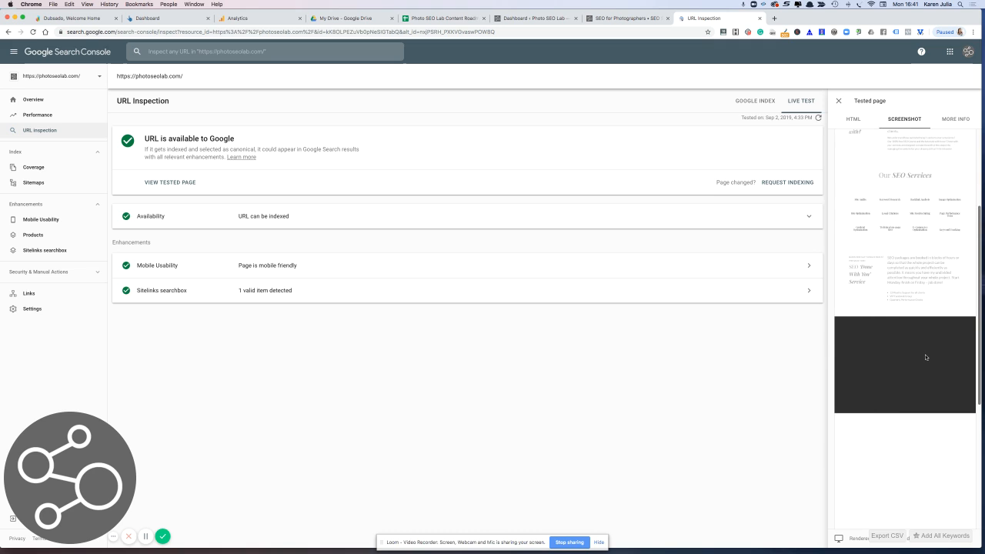
mouse_move(910, 357)
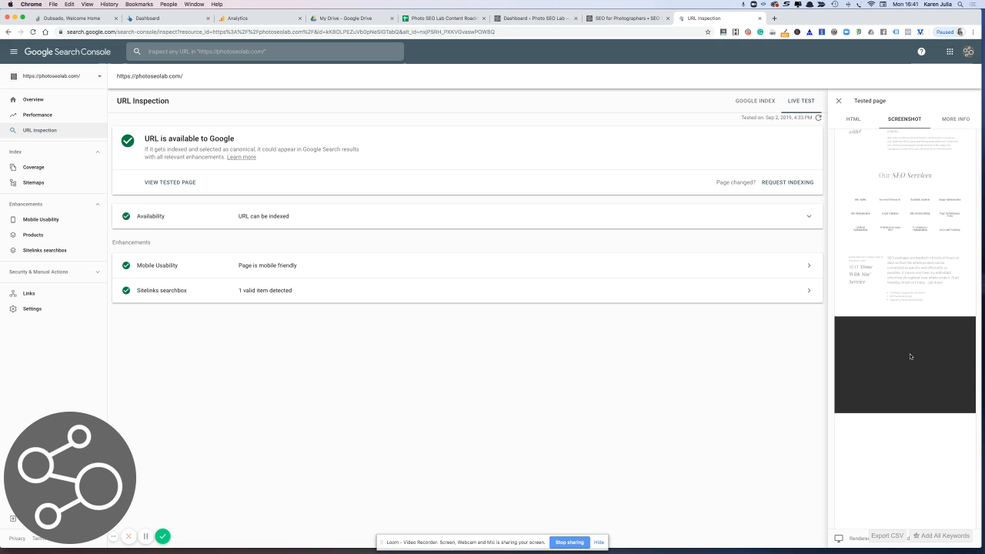
scroll("down", 3)
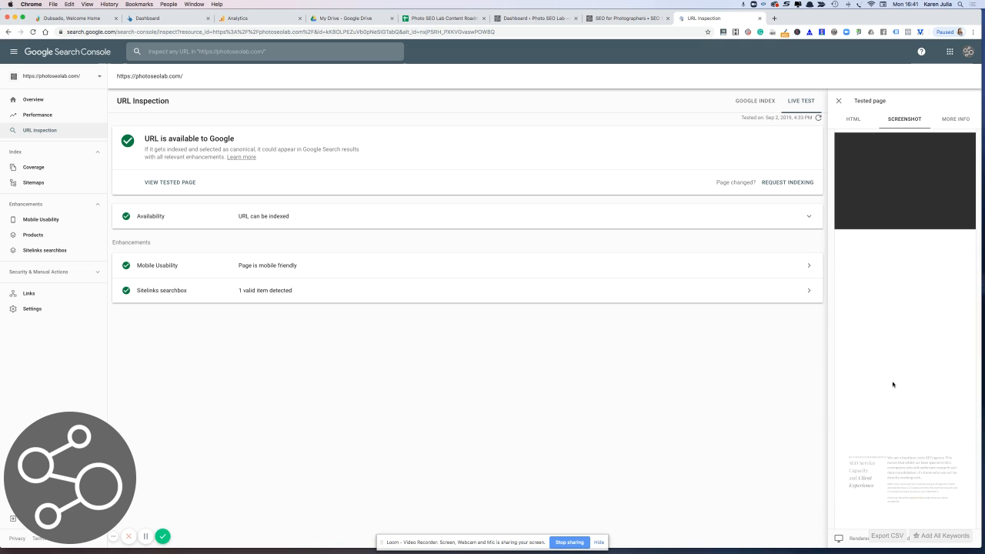
mouse_move(831, 344)
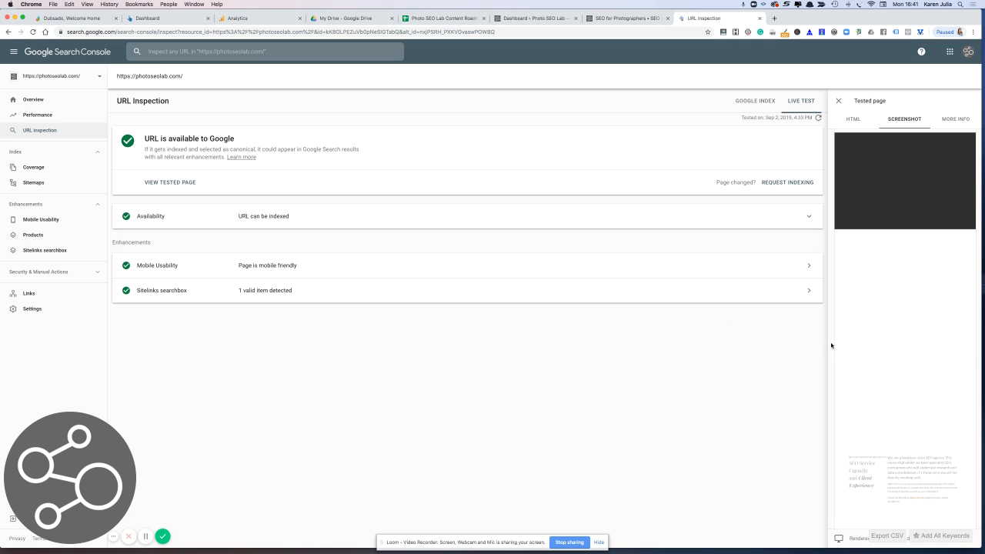
mouse_move(144, 535)
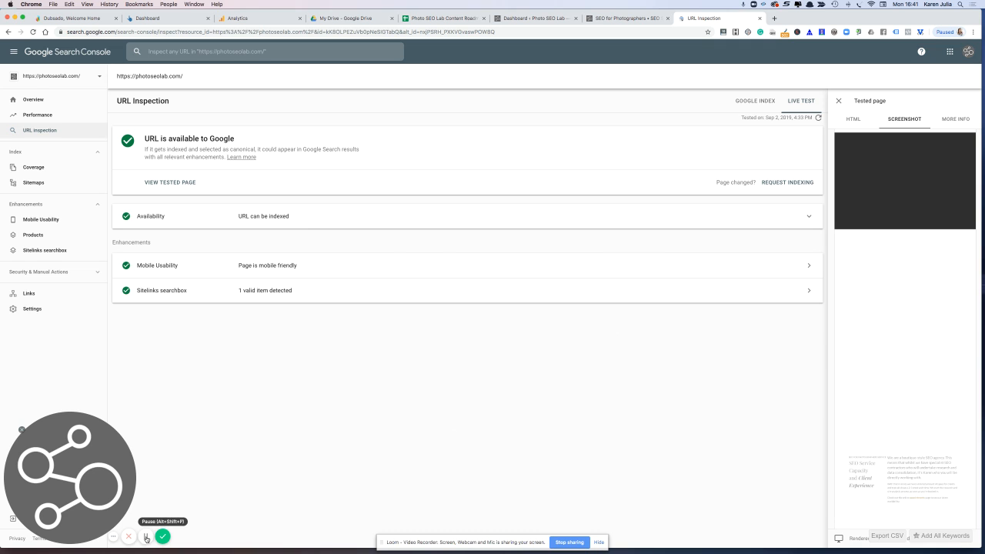
left_click(534, 19)
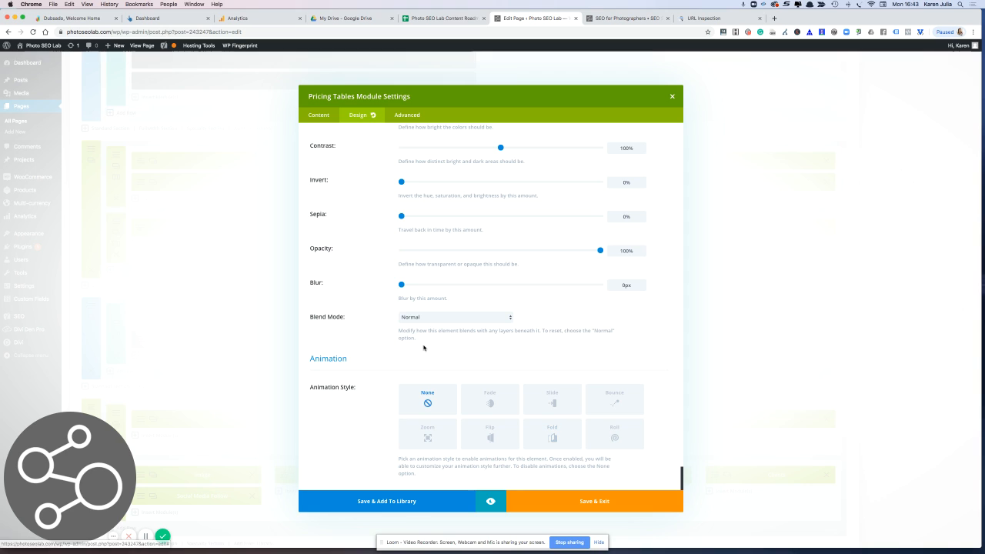
mouse_move(317, 360)
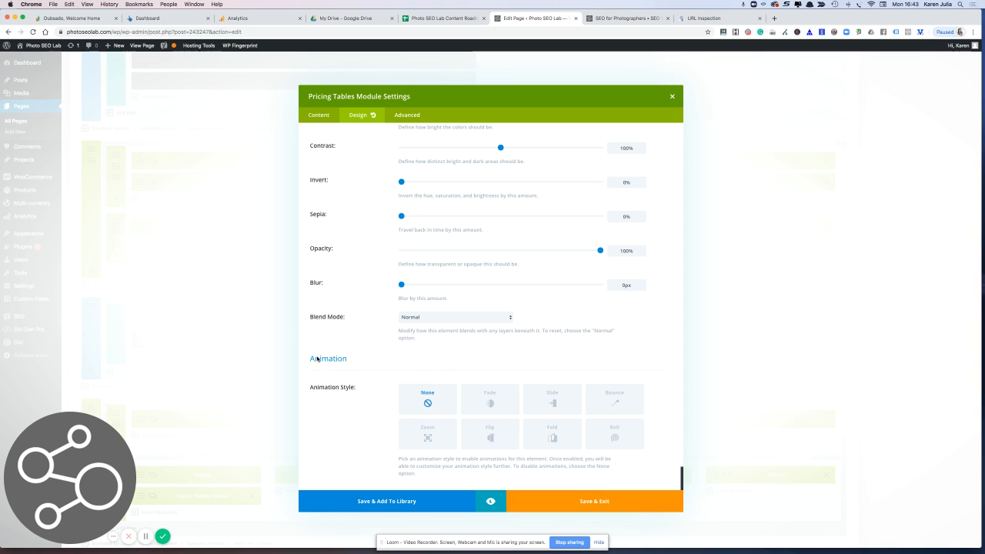
Set the pricing table's Animation Style to None and save and exit the builder.
double_click(328, 357)
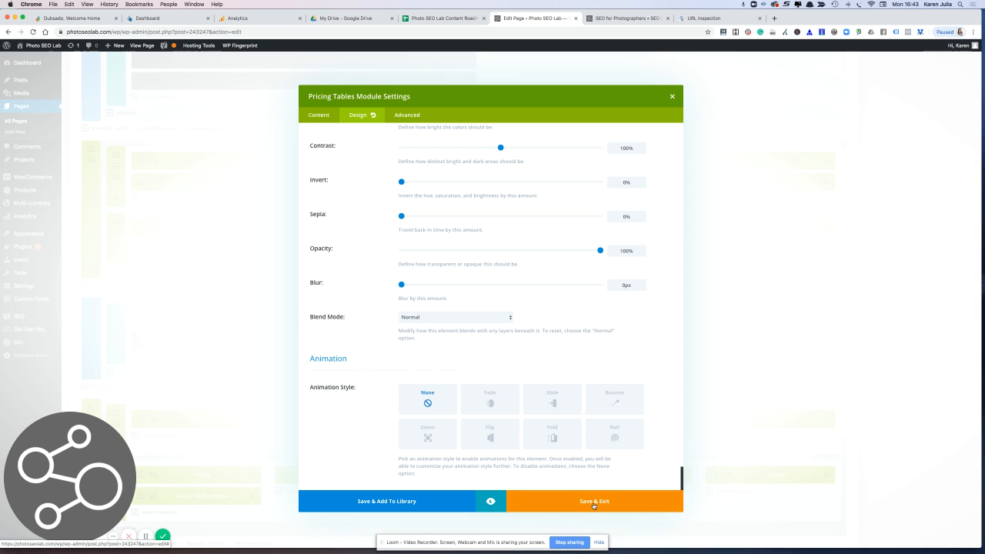
left_click(594, 501)
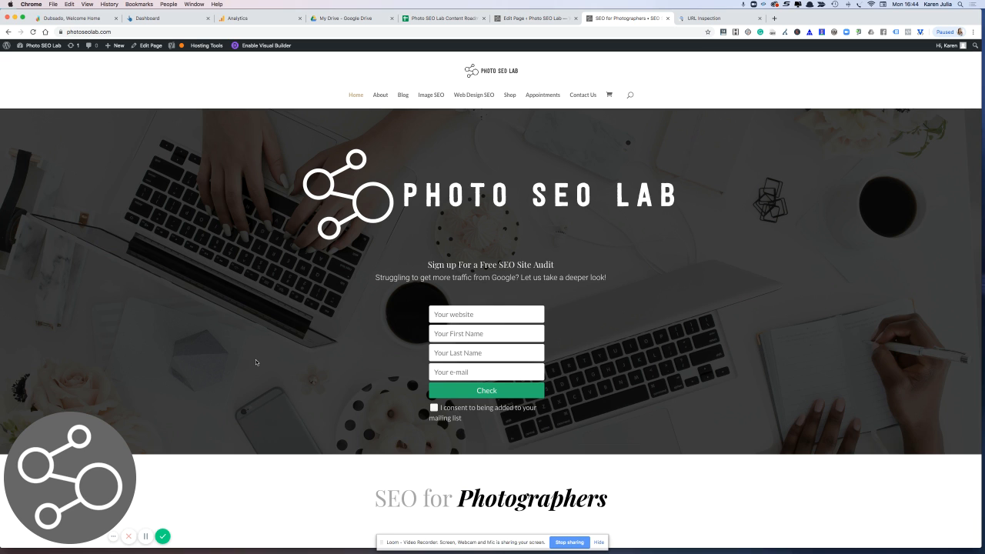
Confirm the SEO Packages pricing table shows on the live homepage, then return to URL Inspection.
scroll("down", 3)
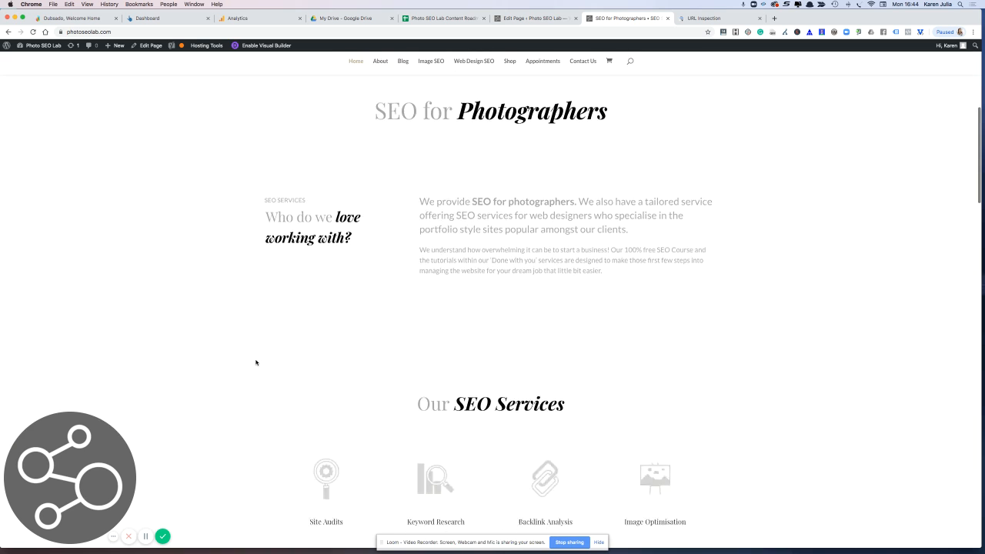
scroll("down", 3)
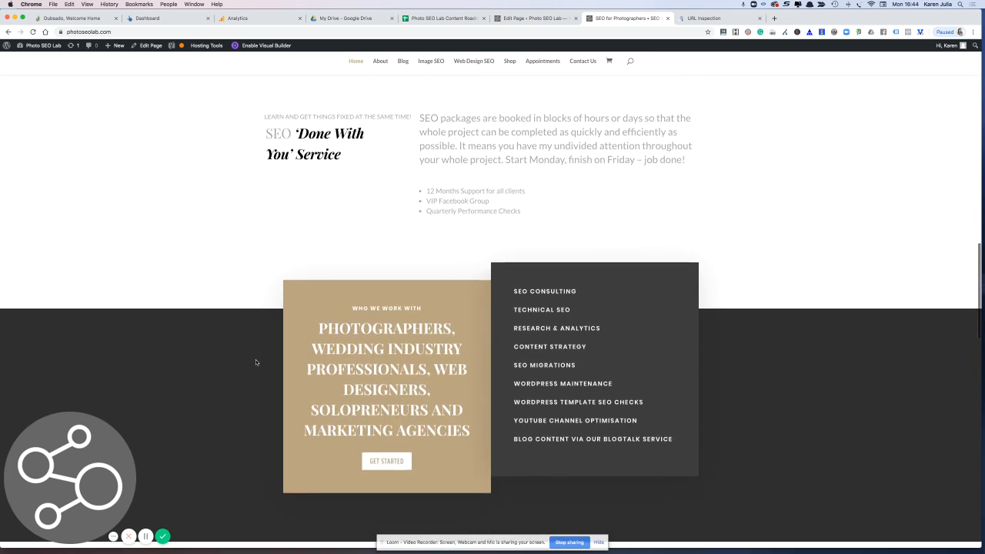
scroll("down", 3)
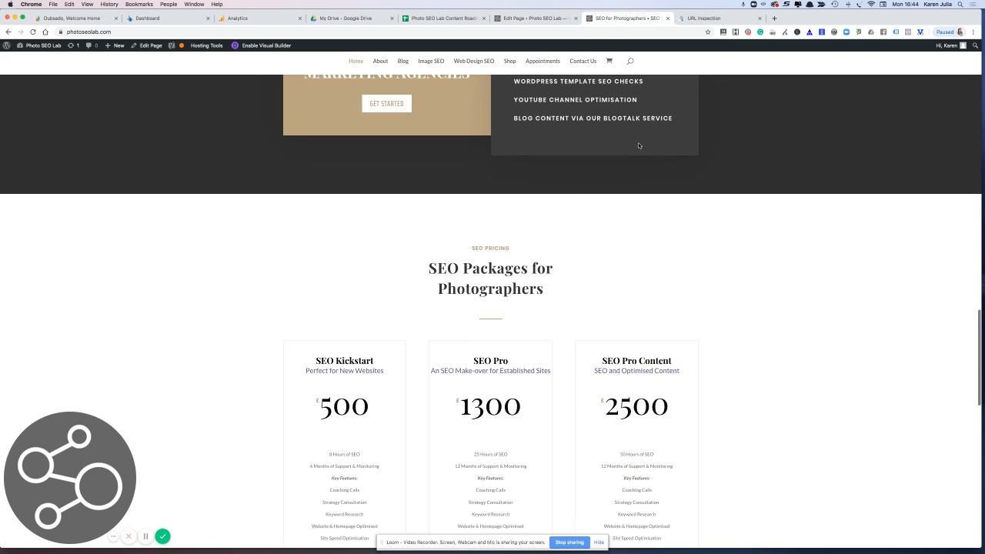
left_click(700, 18)
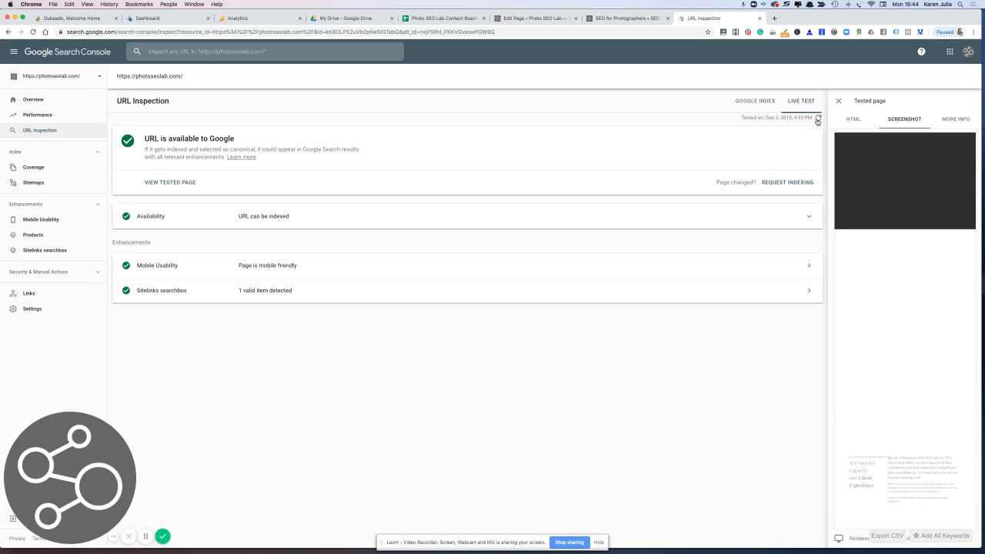
Rerun the live test and review its fresh screenshot down to the 1300 pricing package.
left_click(800, 102)
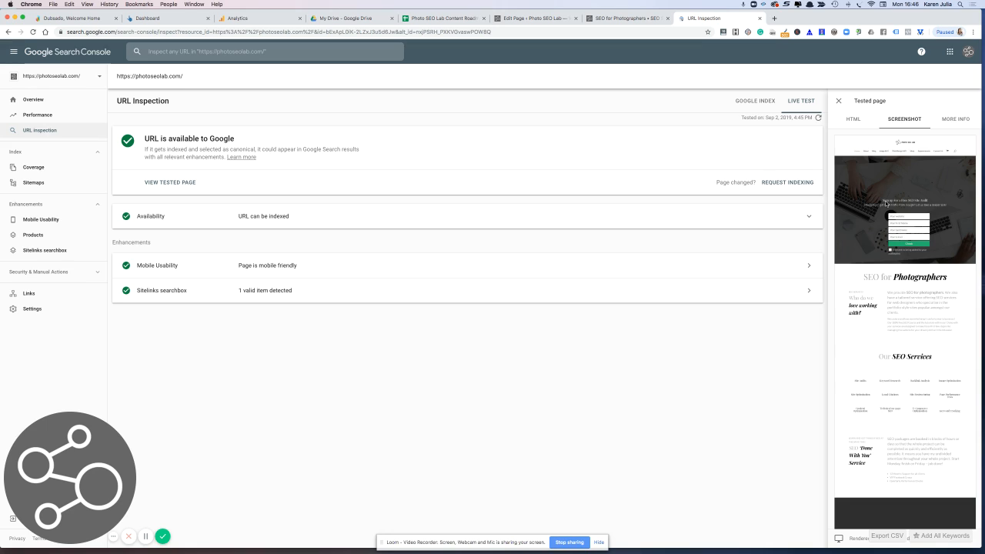
mouse_move(880, 131)
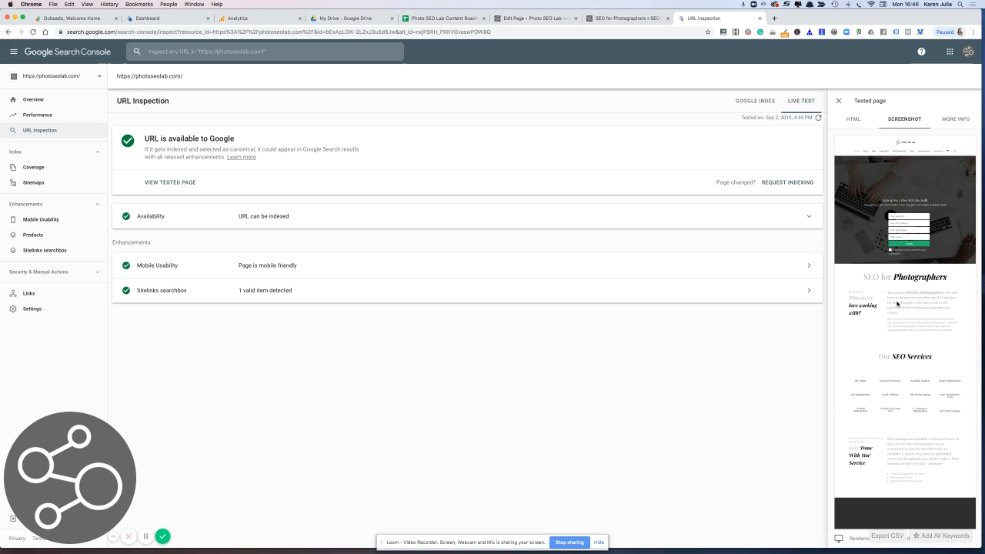
scroll("down", 3)
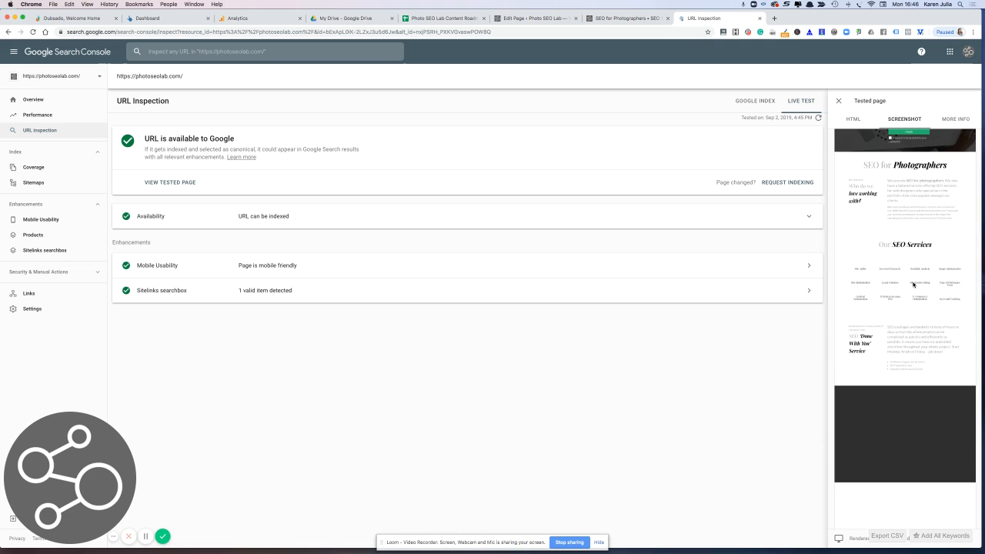
scroll("down", 3)
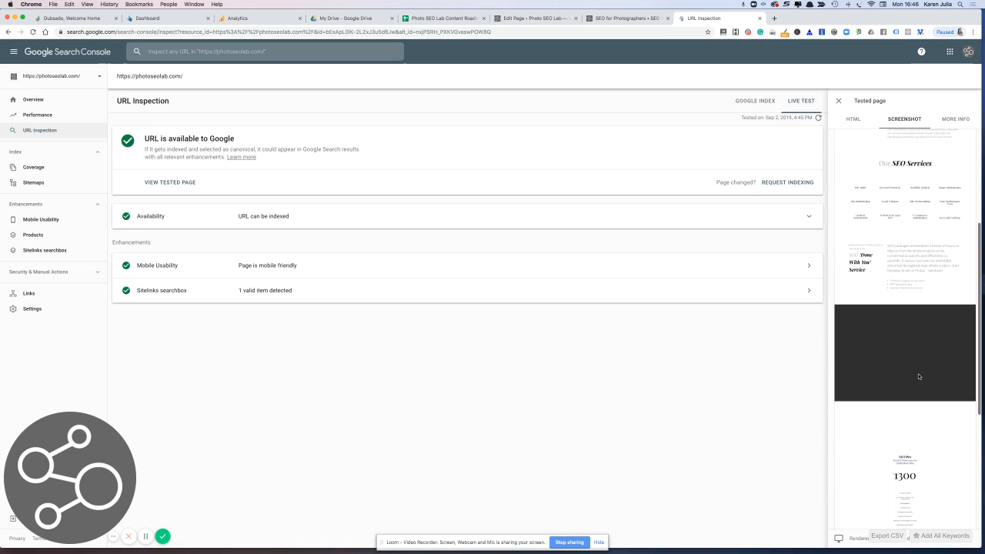
scroll("down", 3)
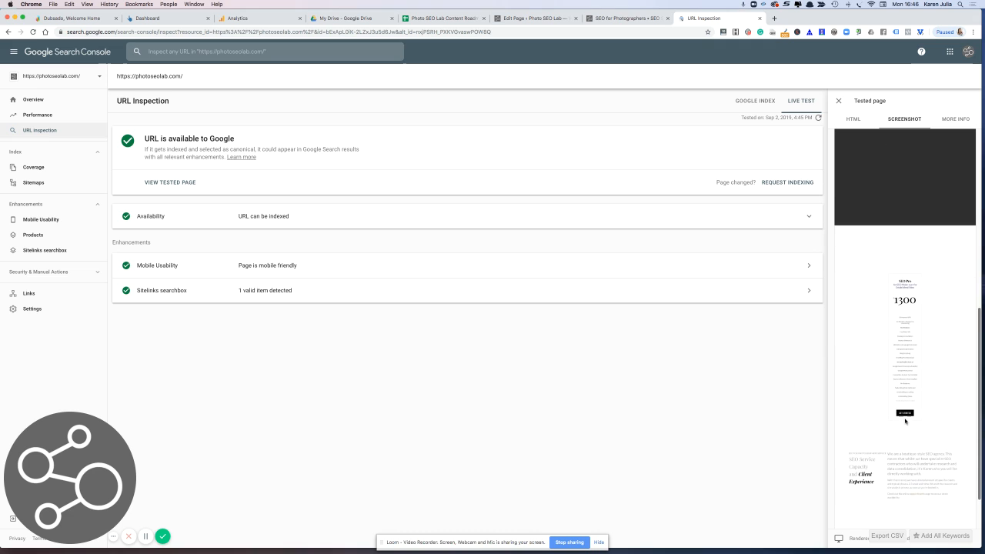
scroll("down", 3)
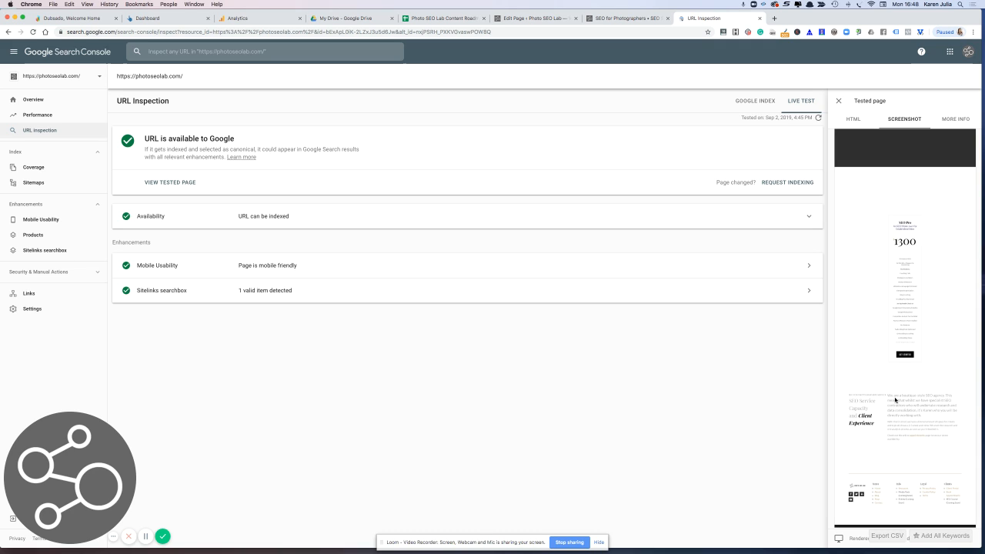
mouse_move(899, 317)
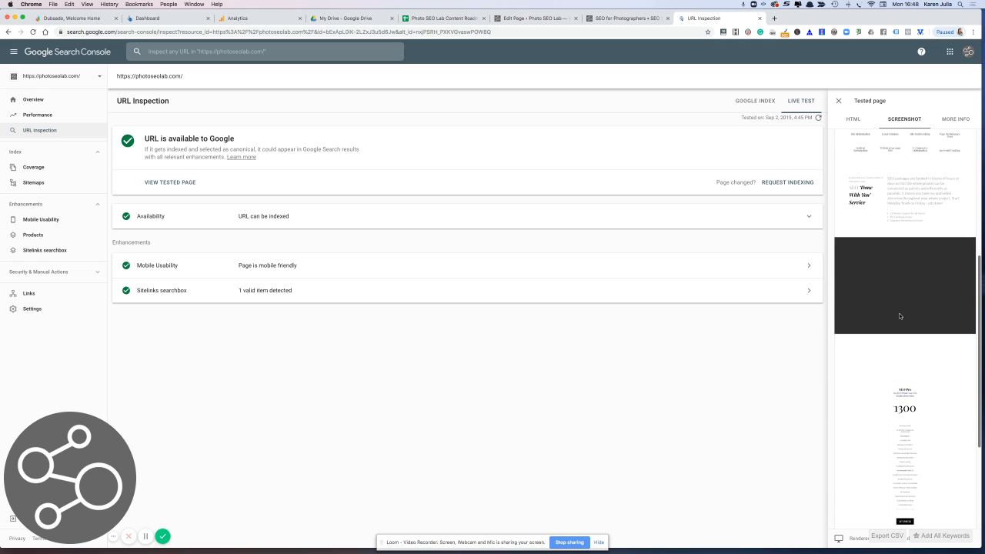
scroll("up", 3)
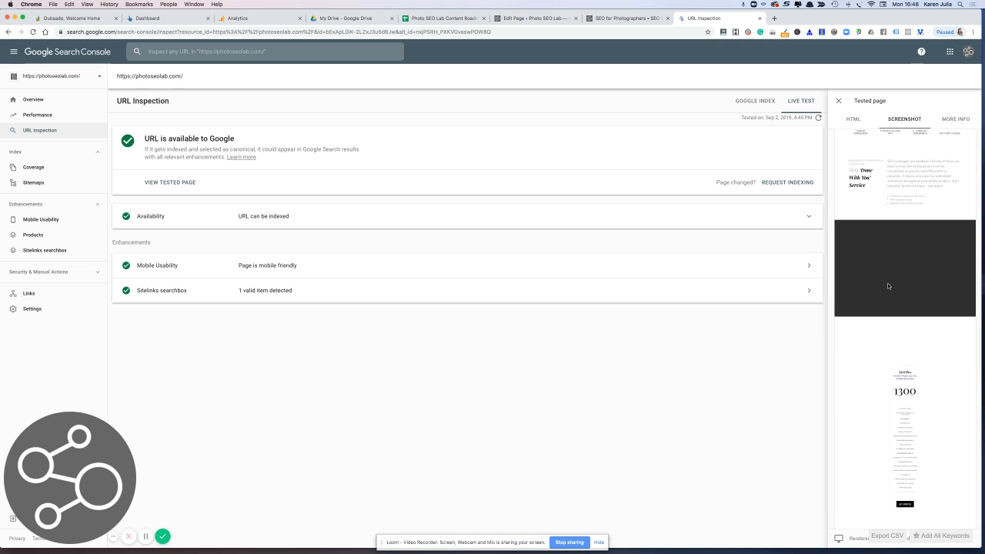
scroll("up", 3)
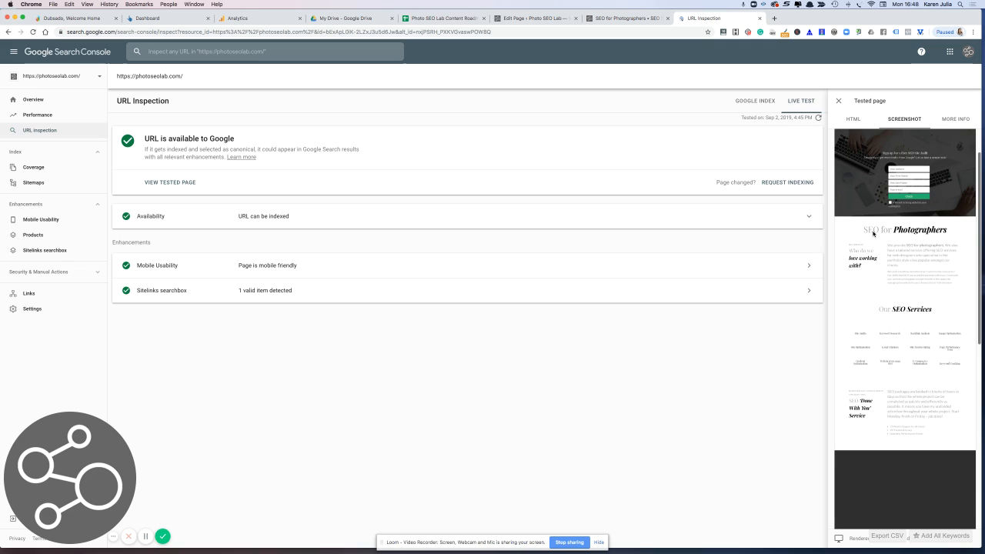
mouse_move(923, 247)
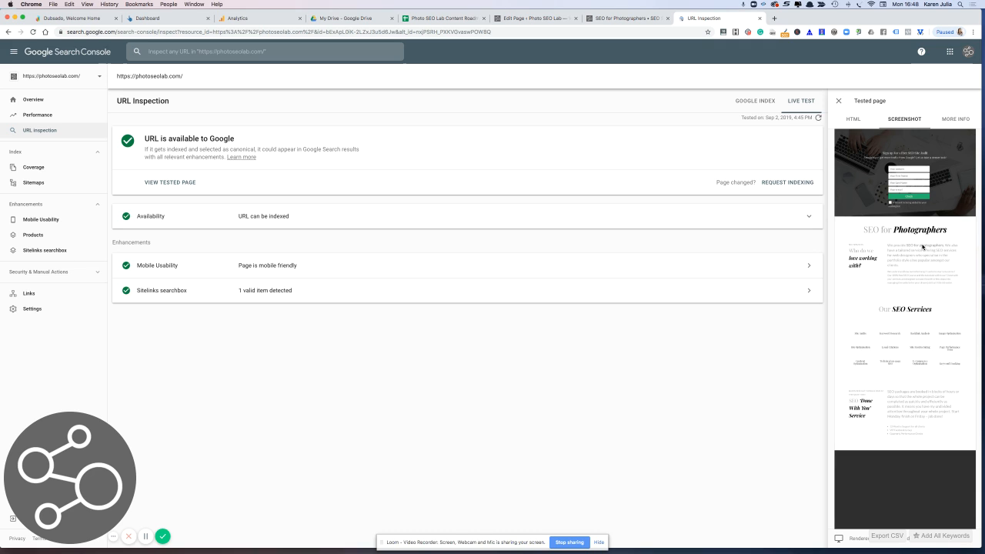
mouse_move(889, 275)
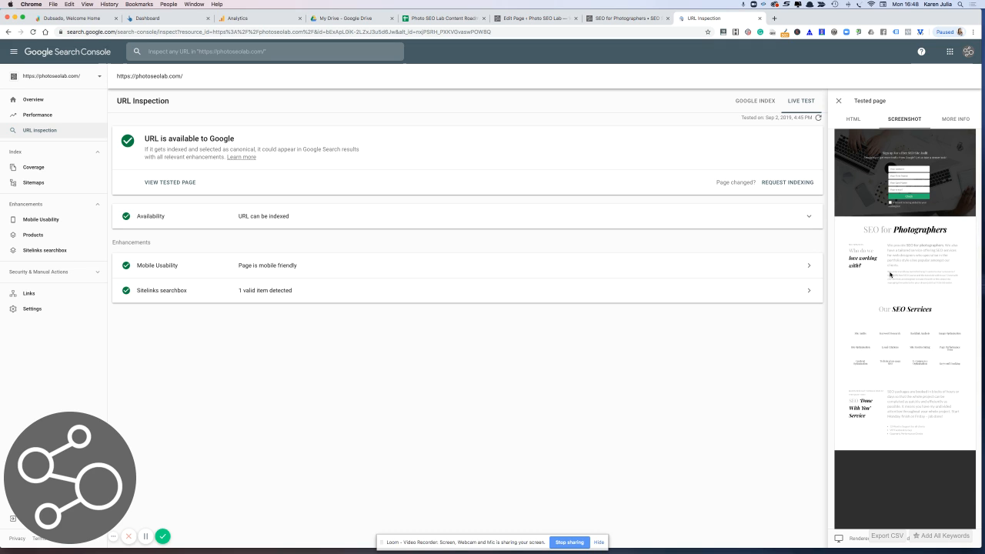
scroll("down", 3)
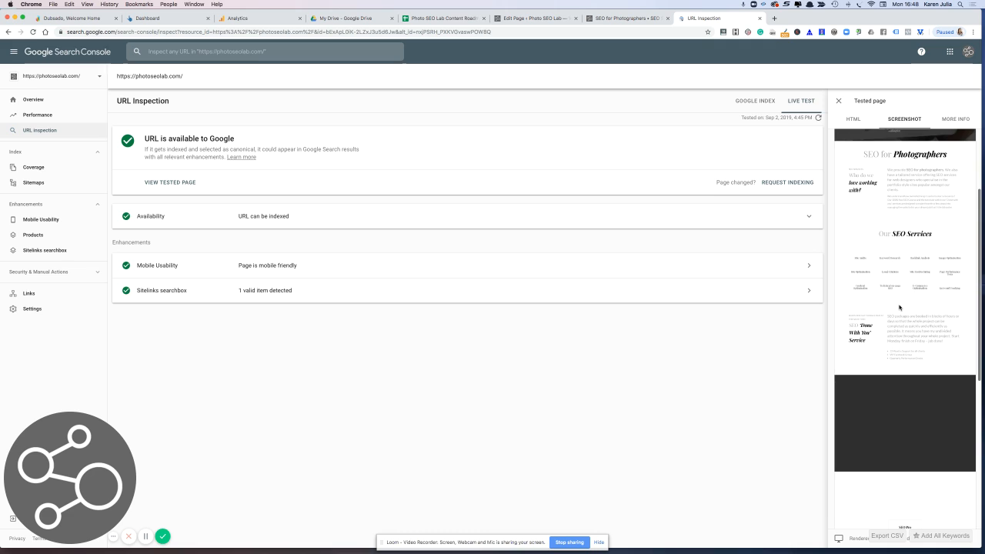